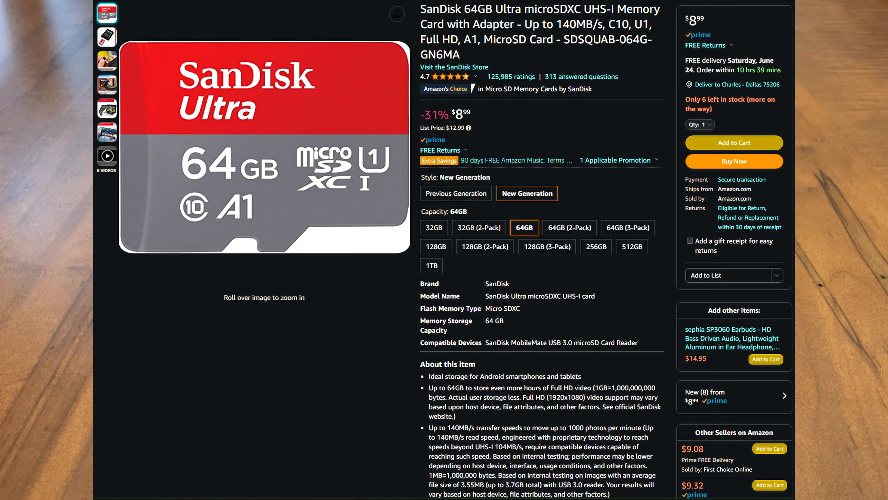
Enter BIOS setup with F2 and confirm the Boot Sequence uses UEFI
{"action": "left_click", "coordinate": [563, 343]}
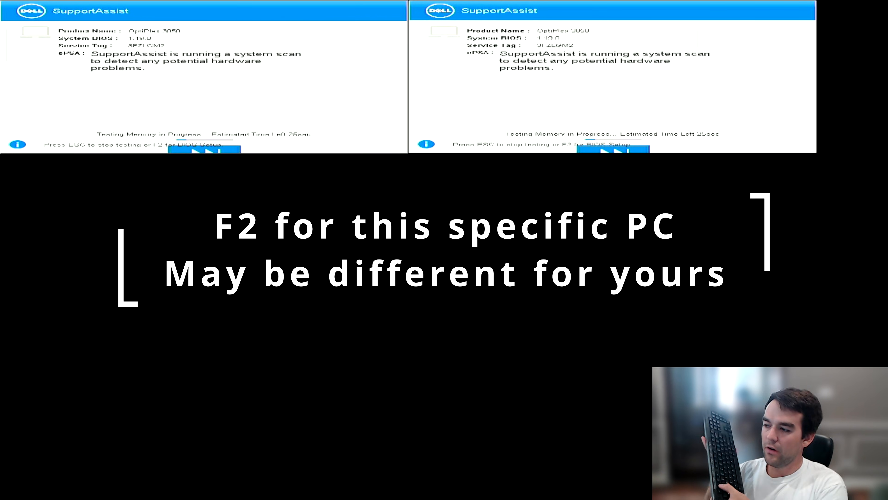
{"action": "key", "text": "f2"}
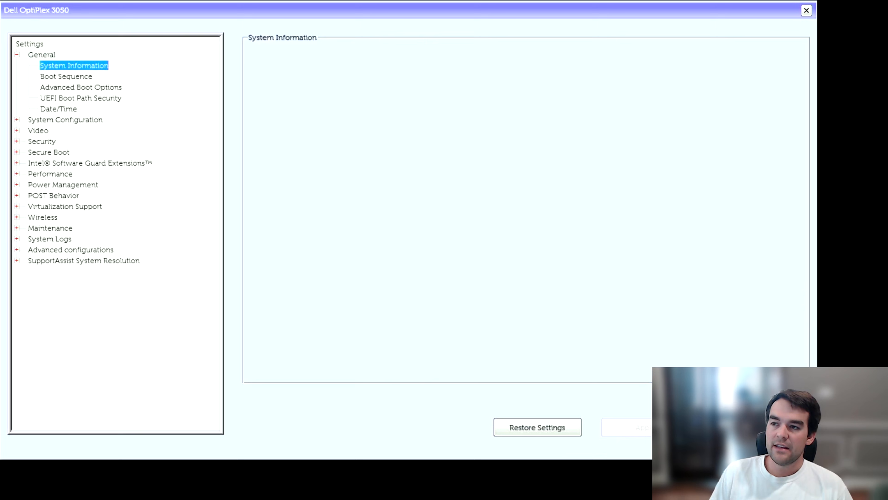
{"action": "left_click", "coordinate": [65, 76]}
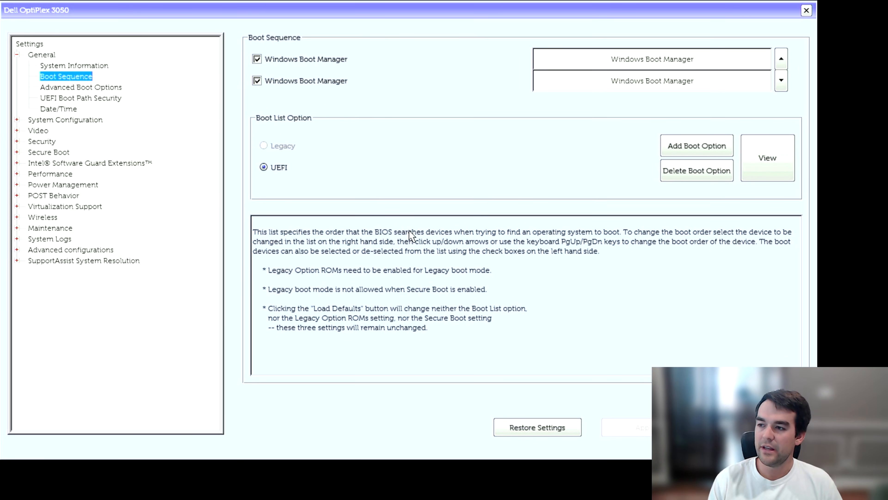
{"action": "mouse_move", "coordinate": [512, 210]}
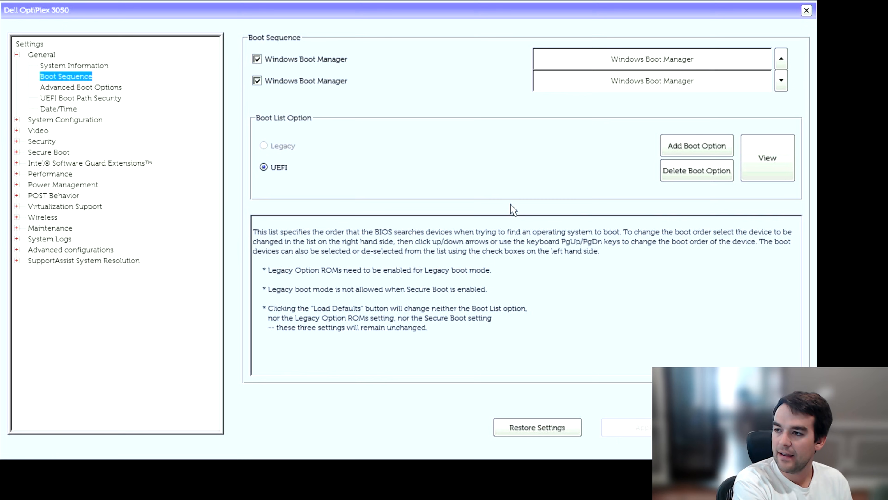
{"action": "mouse_move", "coordinate": [253, 161]}
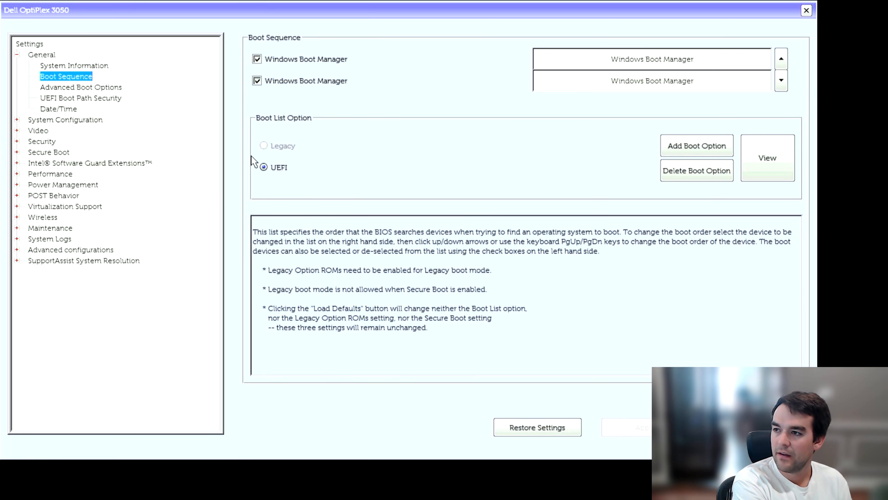
{"action": "mouse_move", "coordinate": [289, 191]}
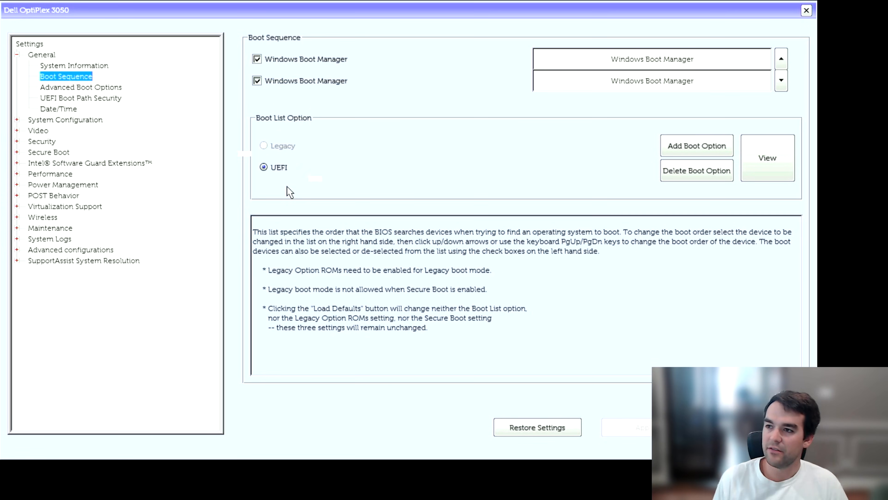
Verify Secure Boot Enable is Disabled, then move on to the Performance group
{"action": "left_click", "coordinate": [81, 98]}
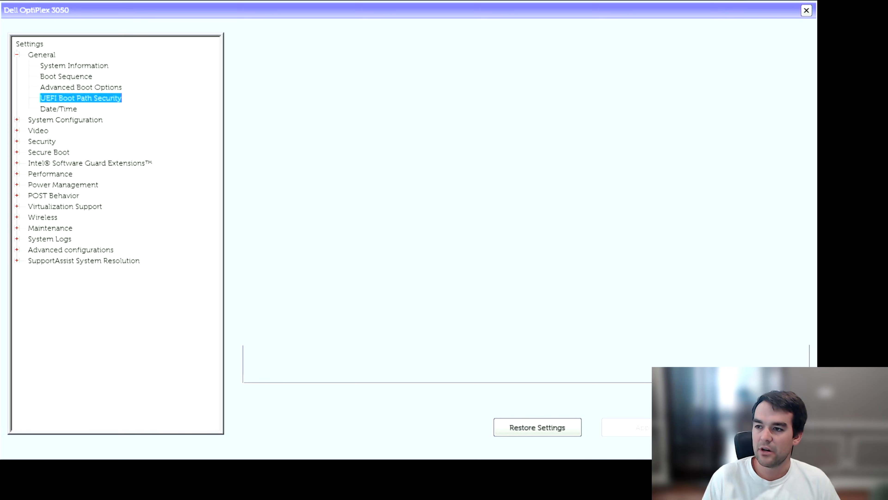
{"action": "left_click", "coordinate": [48, 152]}
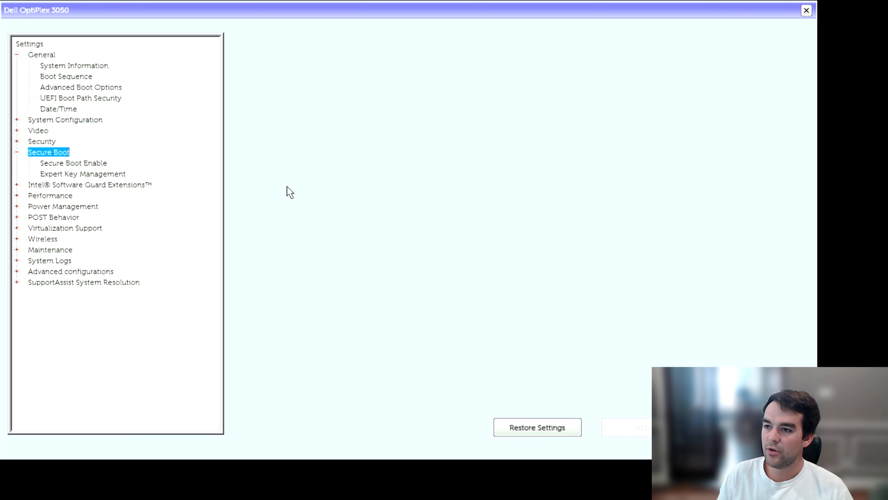
{"action": "left_click", "coordinate": [73, 162]}
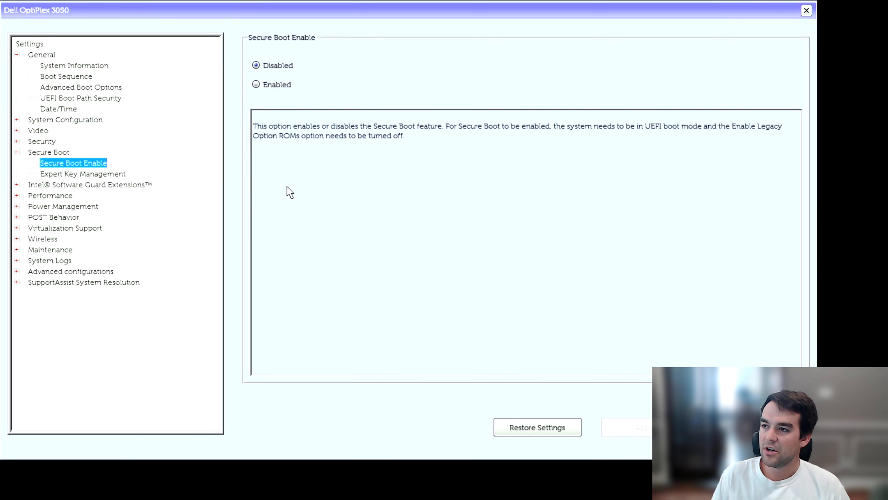
{"action": "mouse_move", "coordinate": [283, 90]}
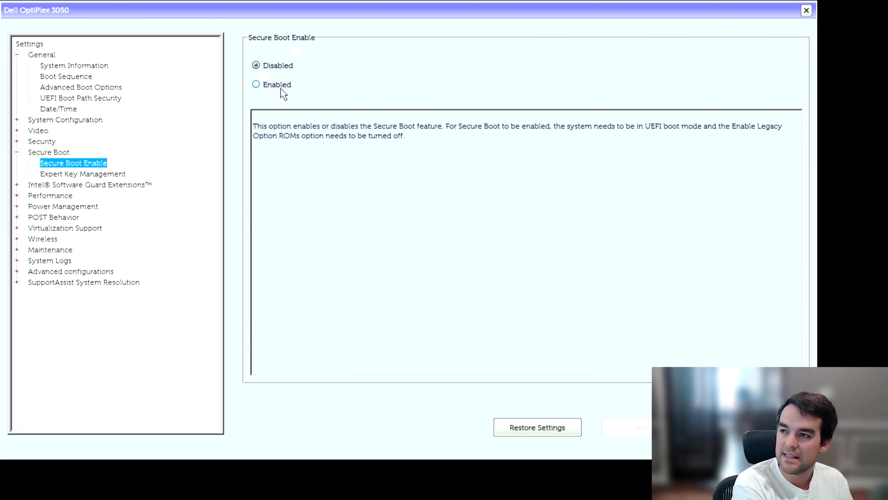
{"action": "mouse_move", "coordinate": [388, 31]}
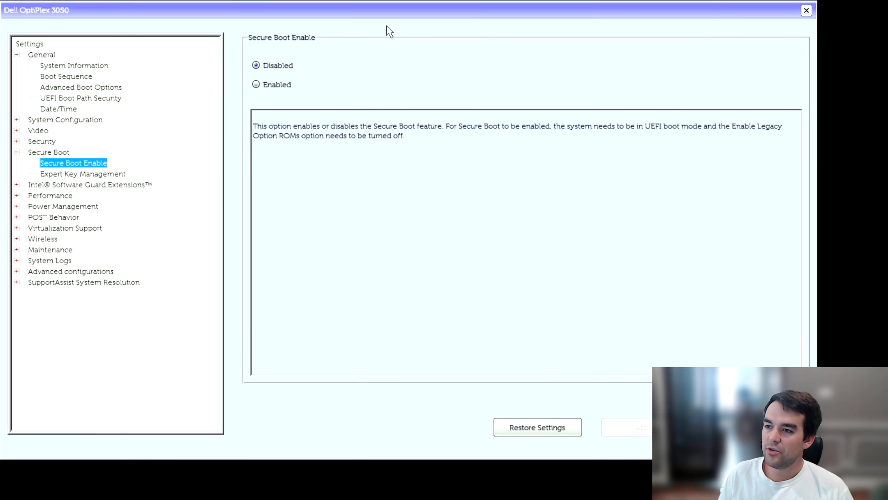
{"action": "left_click", "coordinate": [49, 195]}
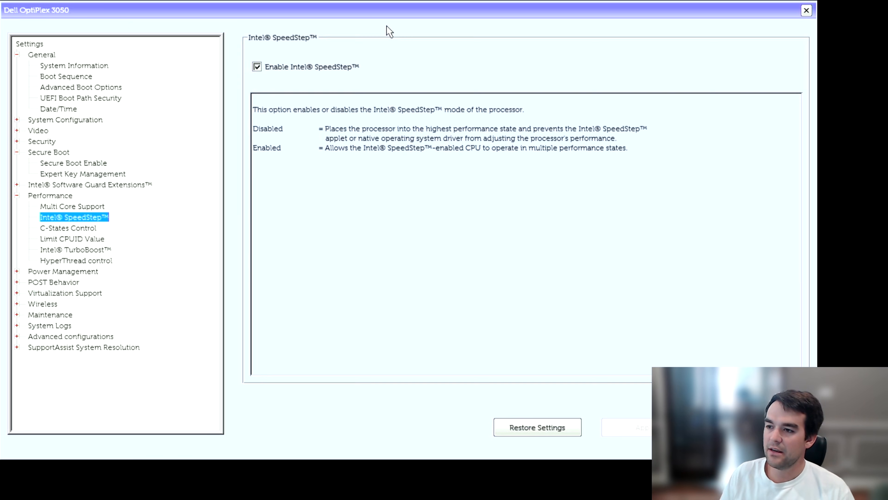
Enable Intel TurboBoost, apply the change and confirm with OK
{"action": "left_click", "coordinate": [75, 250]}
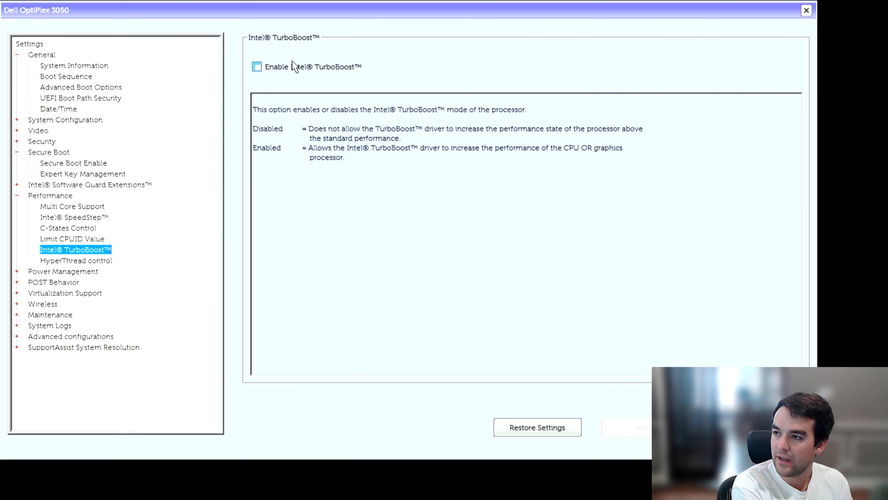
{"action": "left_click", "coordinate": [257, 66]}
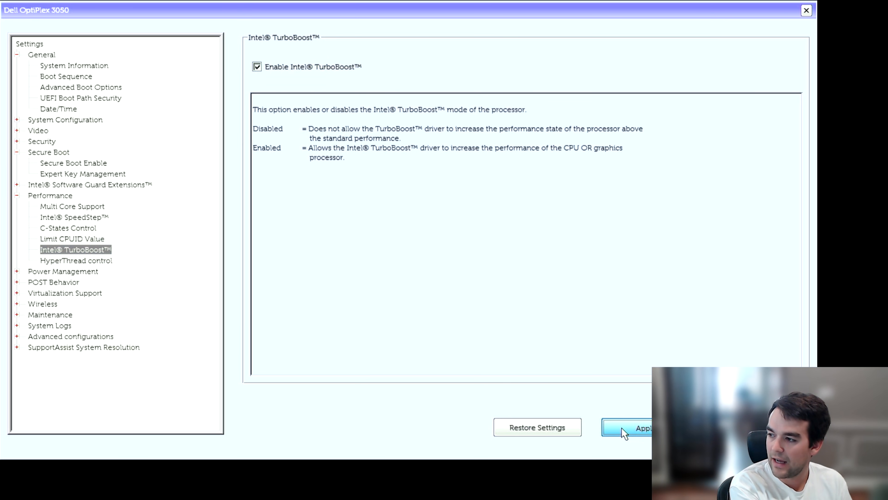
{"action": "left_click", "coordinate": [634, 427]}
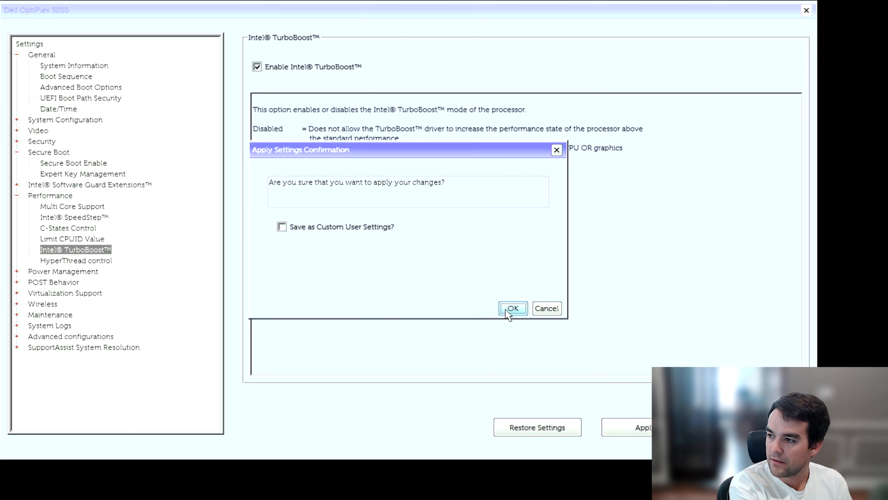
{"action": "left_click", "coordinate": [511, 307]}
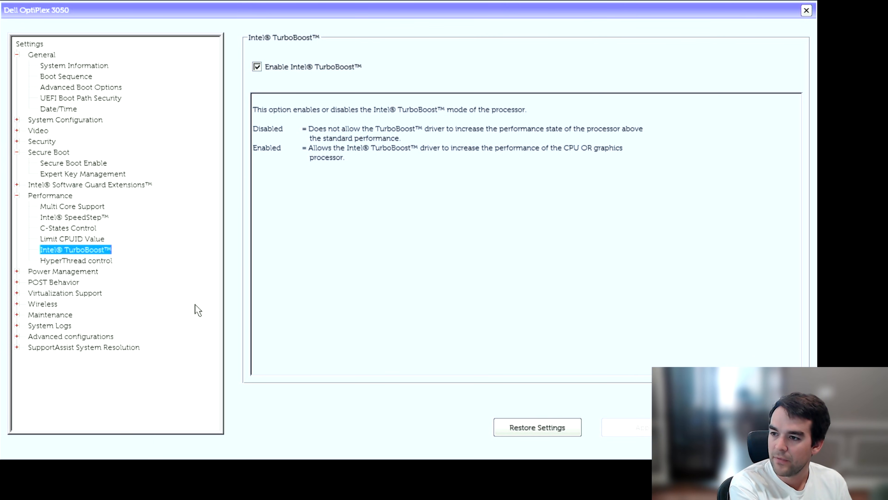
{"action": "left_click", "coordinate": [62, 270]}
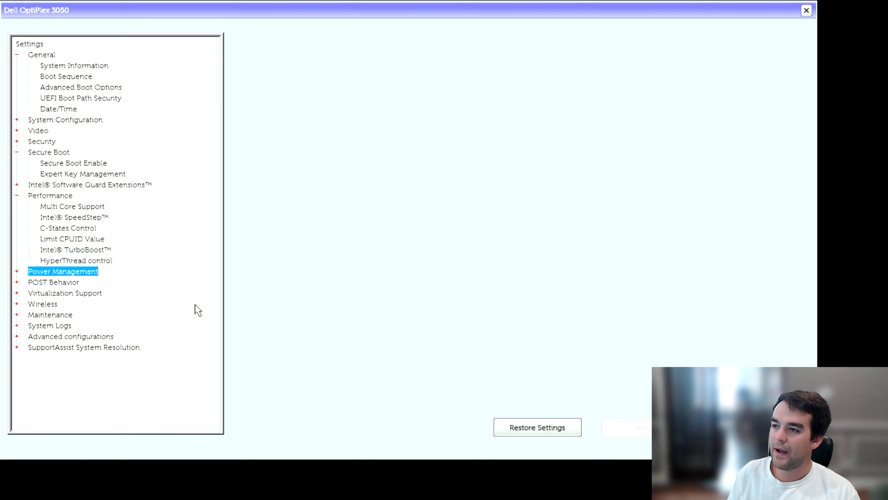
Expand Power Management to show AC Recovery set to Last Power State
{"action": "left_click", "coordinate": [63, 271]}
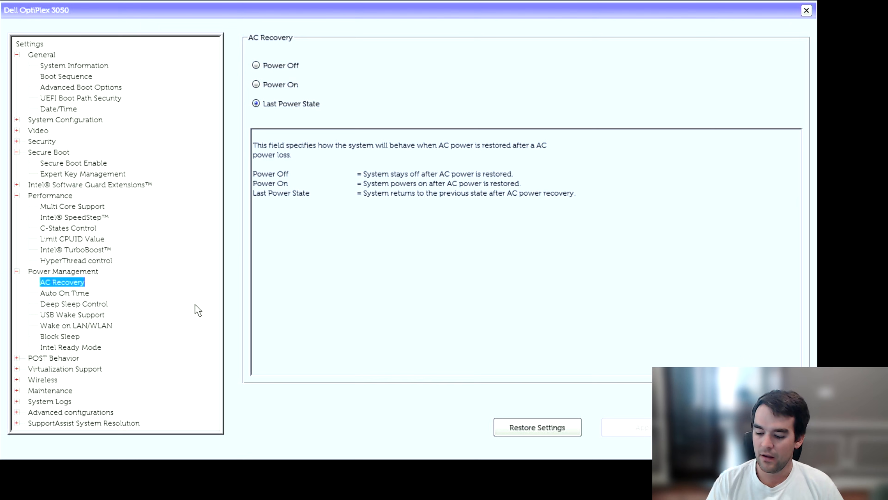
{"action": "mouse_move", "coordinate": [540, 308]}
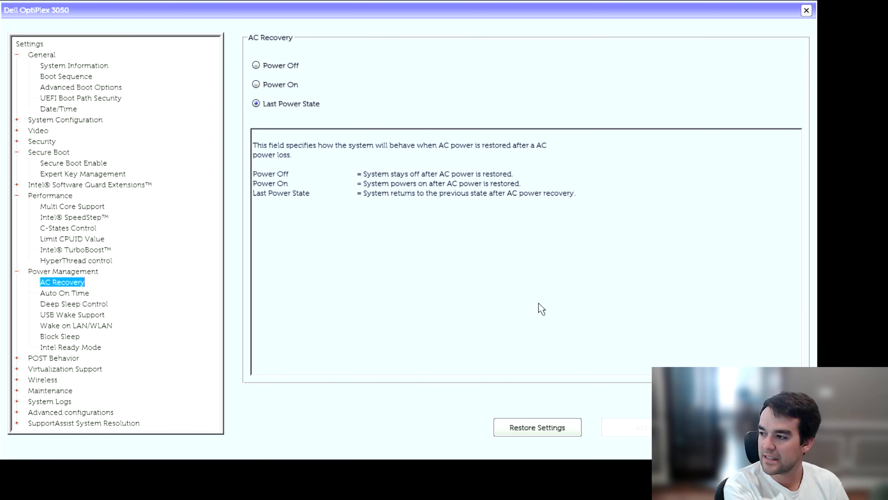
{"action": "mouse_move", "coordinate": [727, 352]}
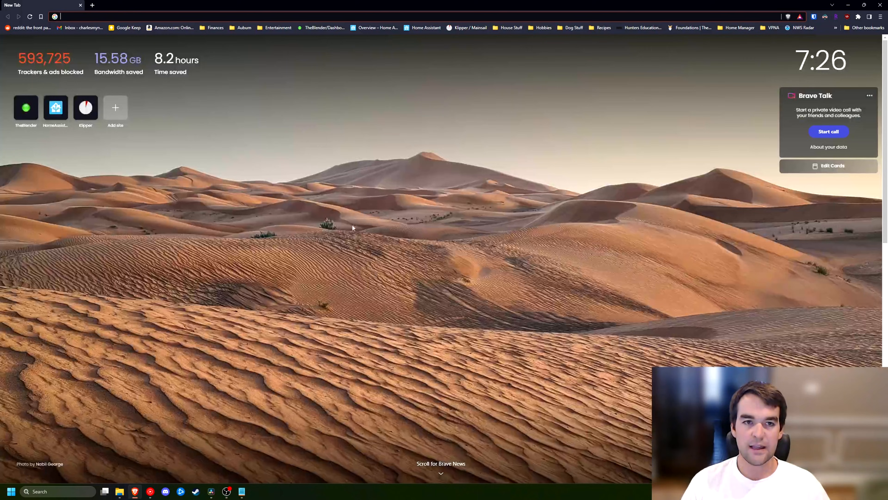
Open the balenaEtcher site and save the Etcher for Windows installer to the desktop
{"action": "type", "text": "et"}
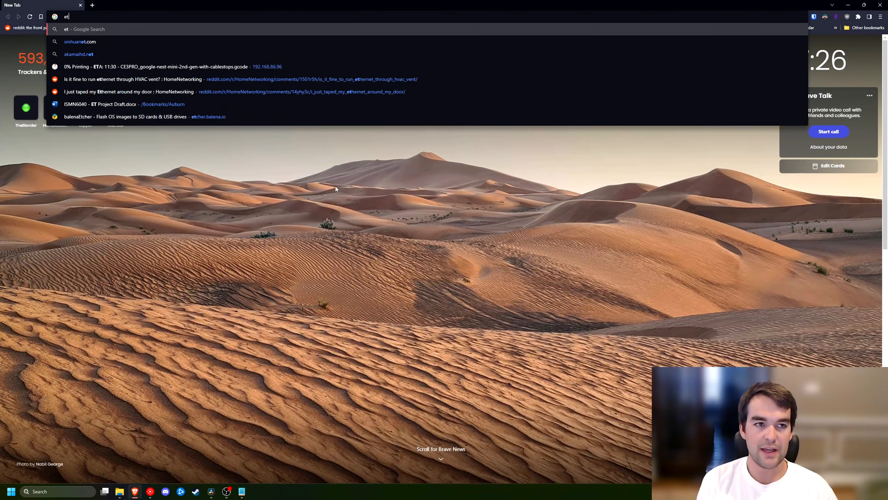
{"action": "left_click", "coordinate": [126, 116]}
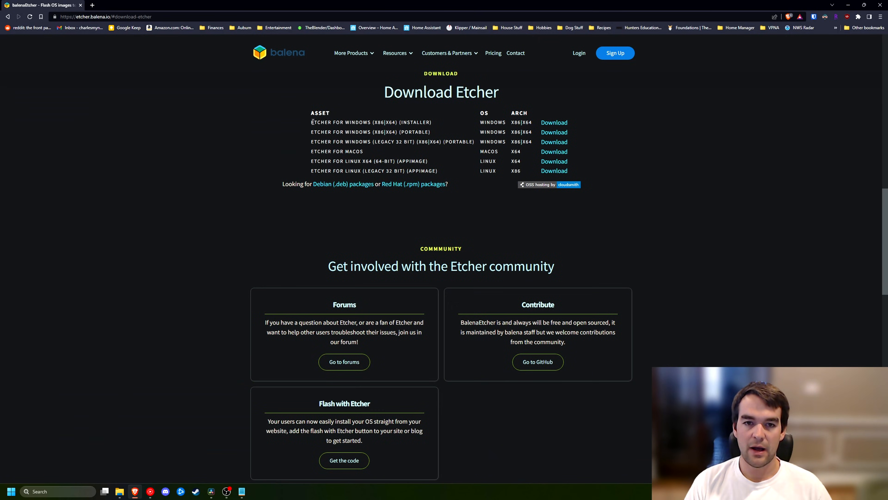
{"action": "mouse_move", "coordinate": [454, 121]}
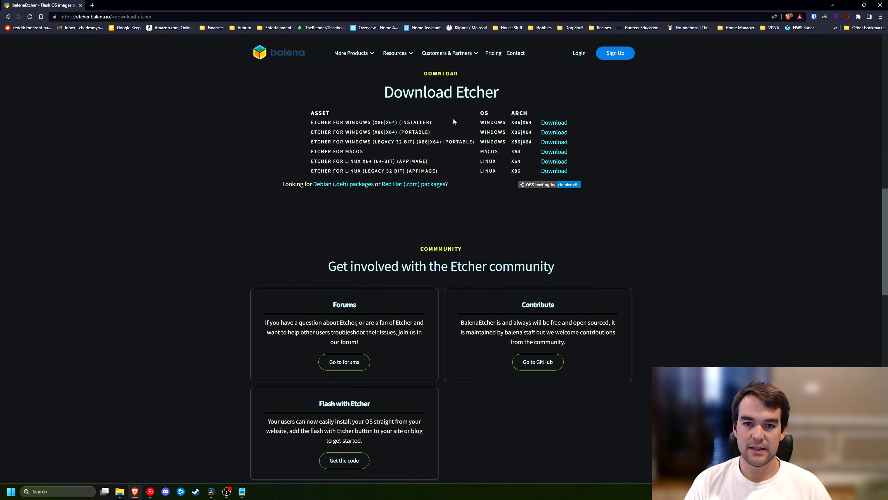
{"action": "left_click", "coordinate": [553, 122]}
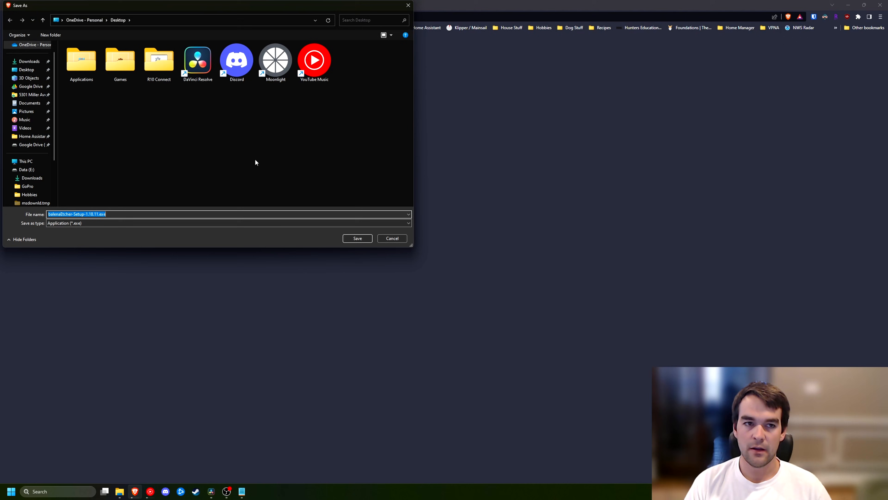
{"action": "mouse_move", "coordinate": [375, 244]}
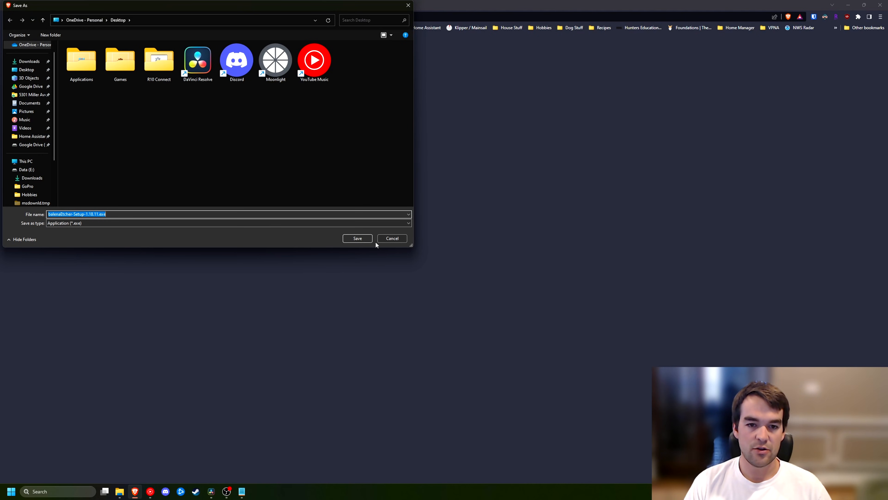
{"action": "left_click", "coordinate": [356, 237]}
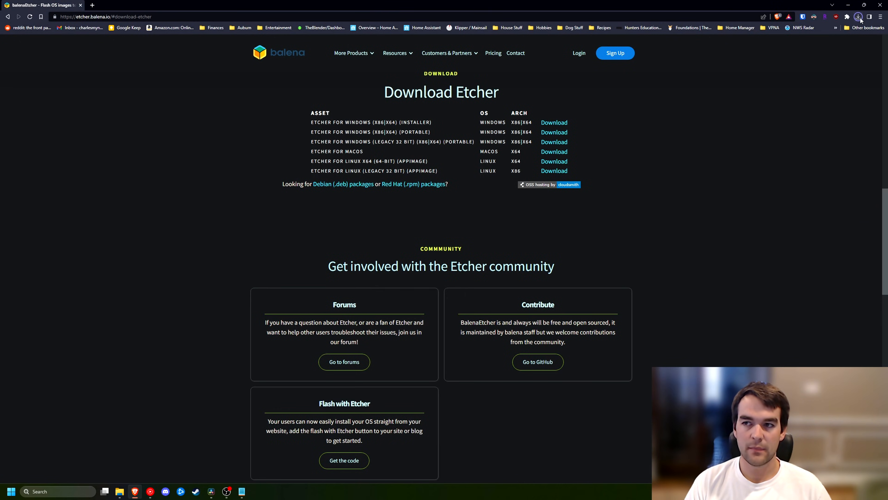
{"action": "mouse_move", "coordinate": [580, 131]}
{"action": "type", "text": "ubuntu"}
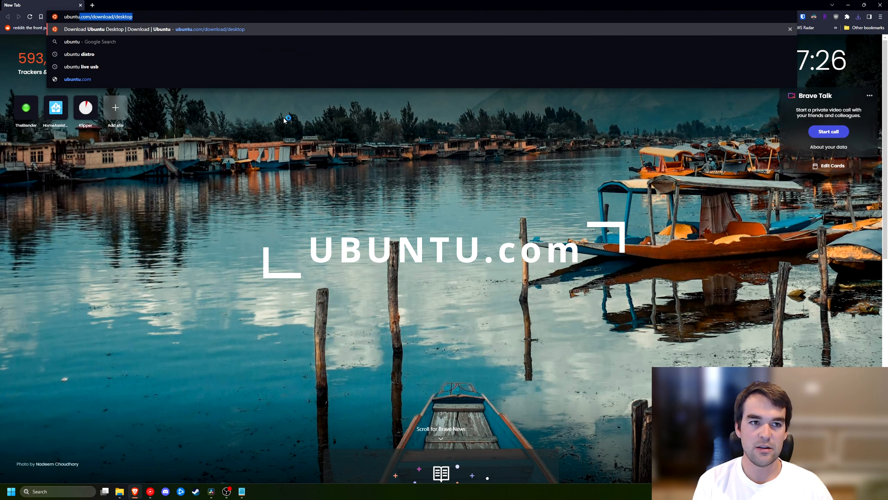
Start the Ubuntu 22.04.2 desktop ISO download, save it, and close the thank-you tab
{"action": "key", "text": "Return"}
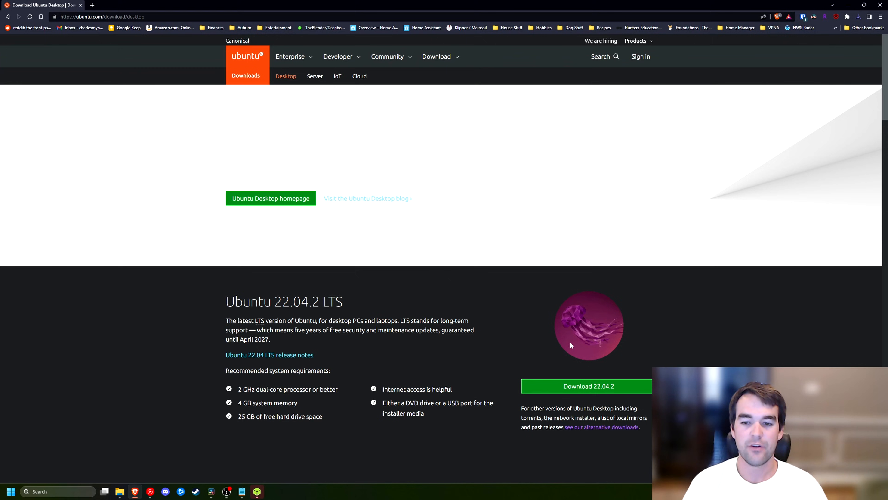
{"action": "left_click", "coordinate": [586, 385]}
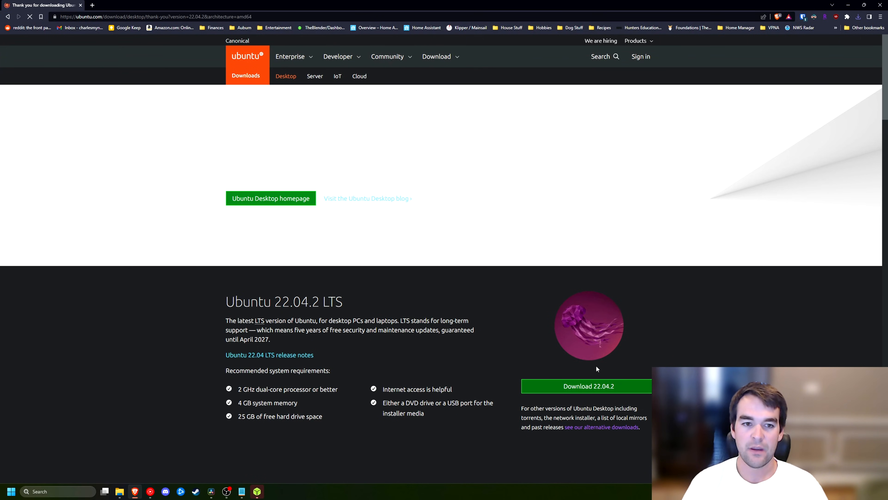
{"action": "scroll", "scroll_direction": "up", "scroll_amount": 3}
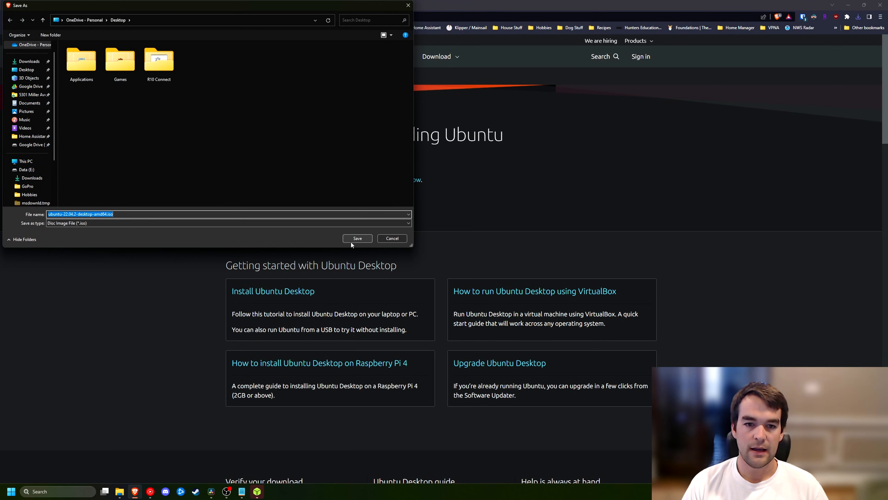
{"action": "left_click", "coordinate": [356, 238]}
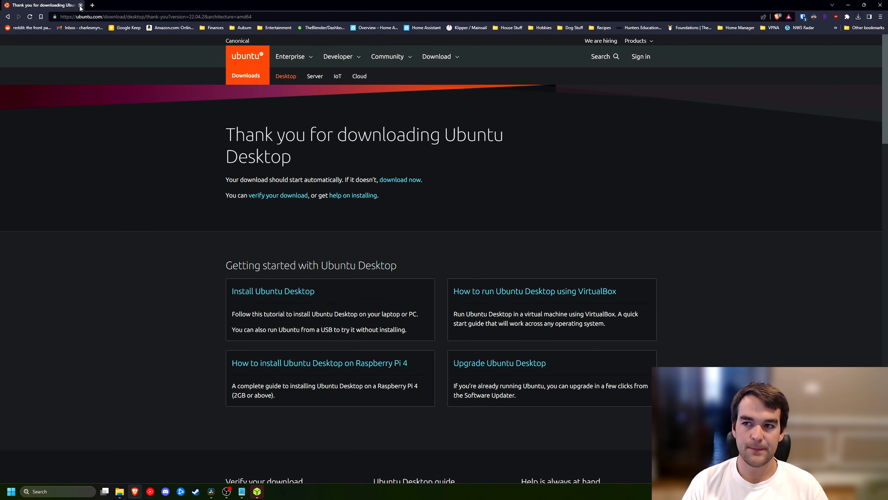
{"action": "left_click", "coordinate": [858, 17]}
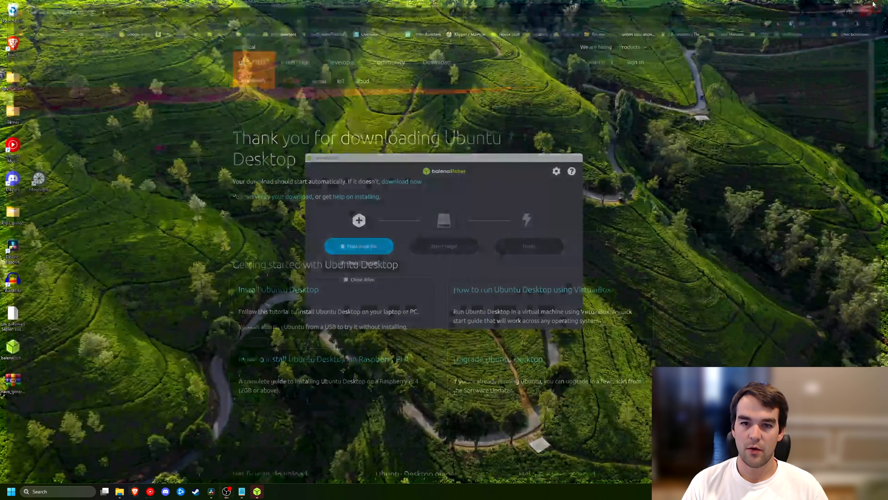
Select the Ubuntu 22.04.2 desktop ISO as the image to flash in Etcher
{"action": "left_click", "coordinate": [869, 4]}
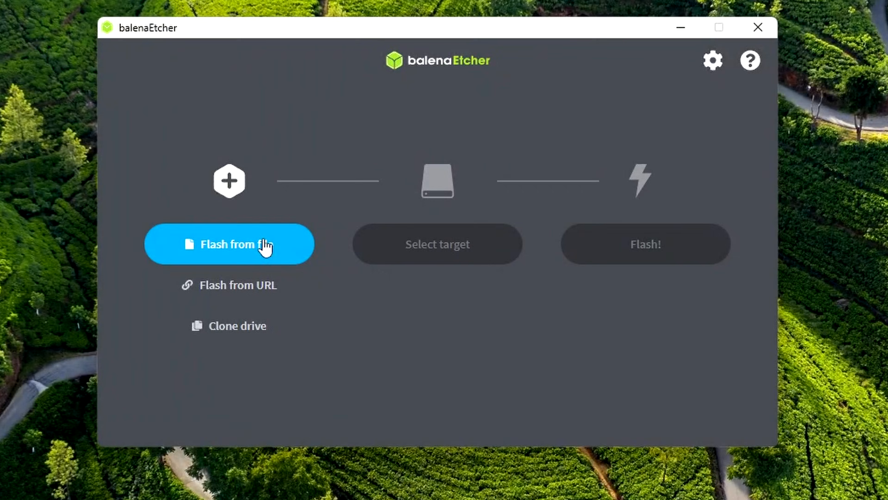
{"action": "left_click", "coordinate": [229, 244]}
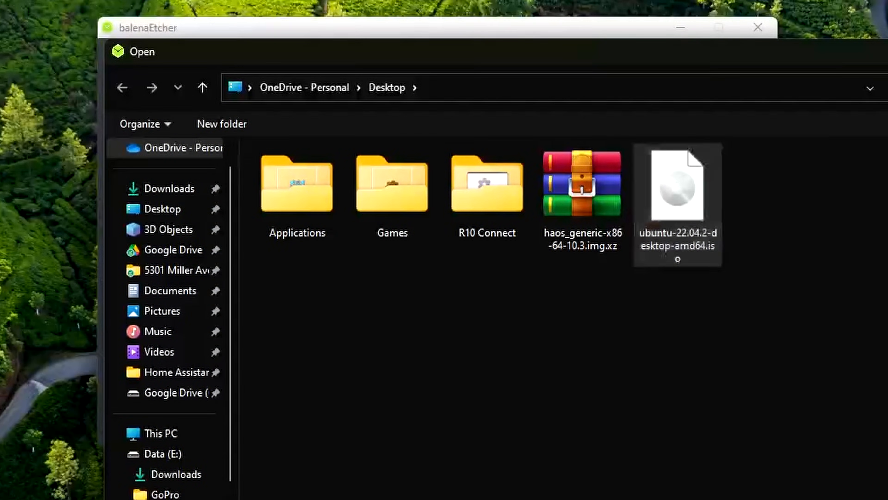
{"action": "double_click", "coordinate": [676, 186]}
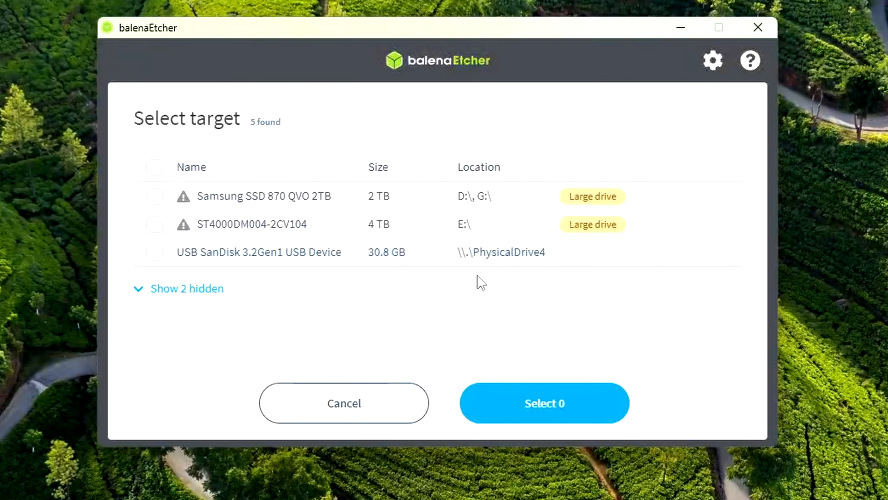
Target the 30.8 GB SanDisk USB drive and start flashing
{"action": "left_click", "coordinate": [154, 252]}
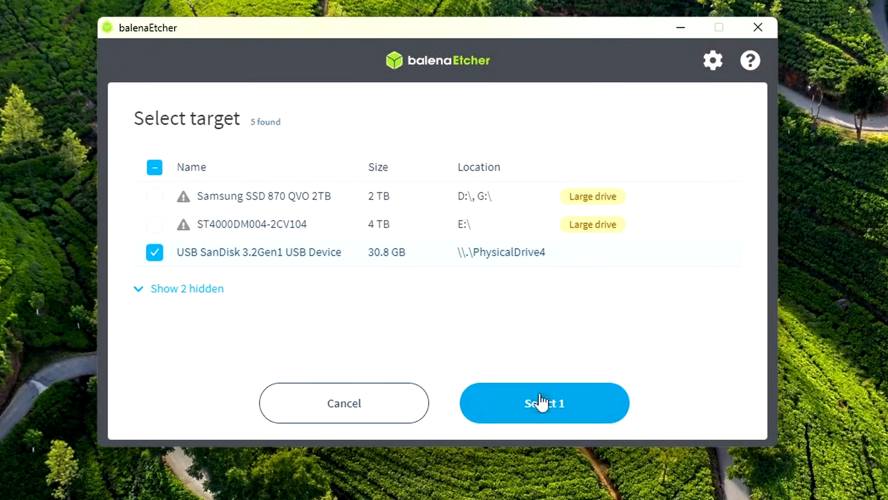
{"action": "mouse_move", "coordinate": [222, 268]}
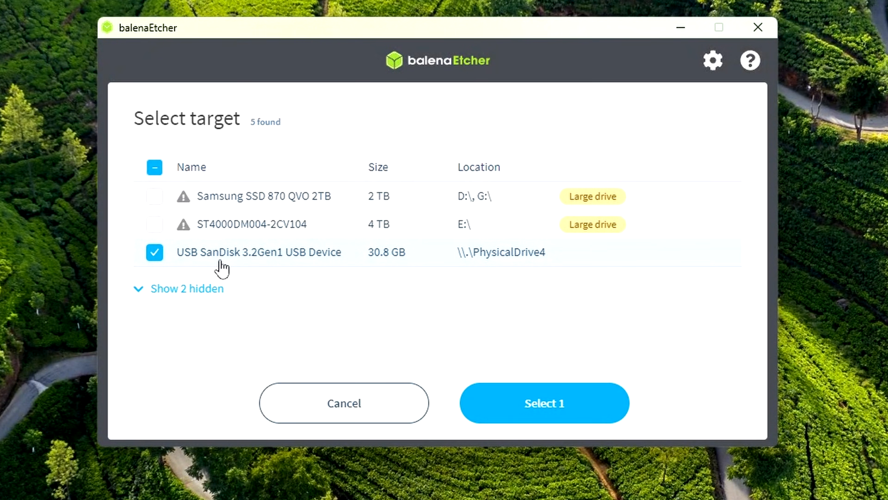
{"action": "left_click", "coordinate": [543, 403]}
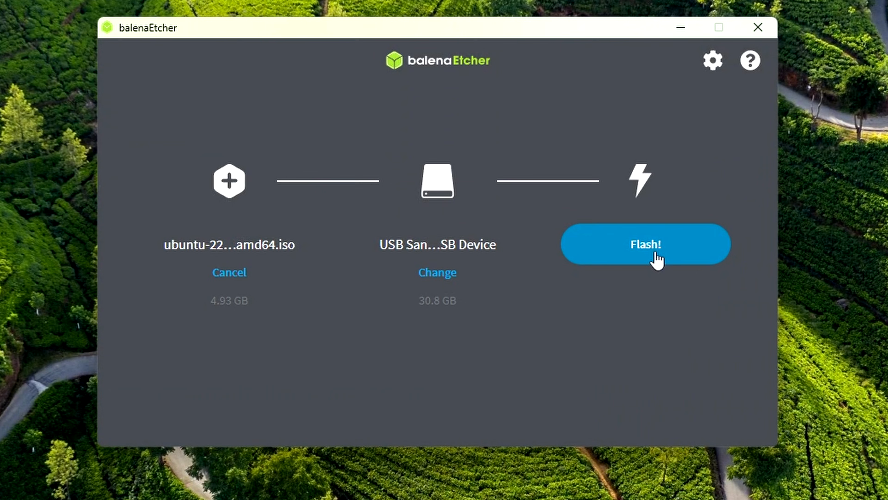
{"action": "left_click", "coordinate": [644, 245]}
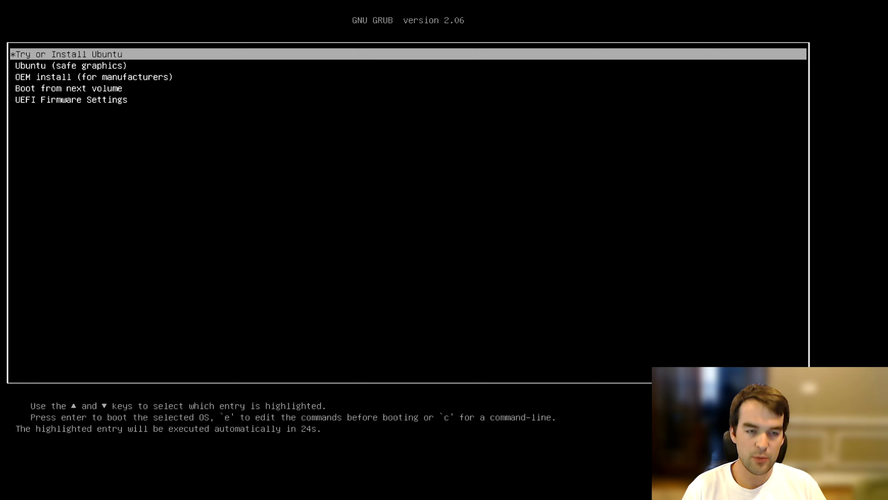
Boot the 'Try or Install Ubuntu' GRUB entry
{"action": "key", "text": "Return"}
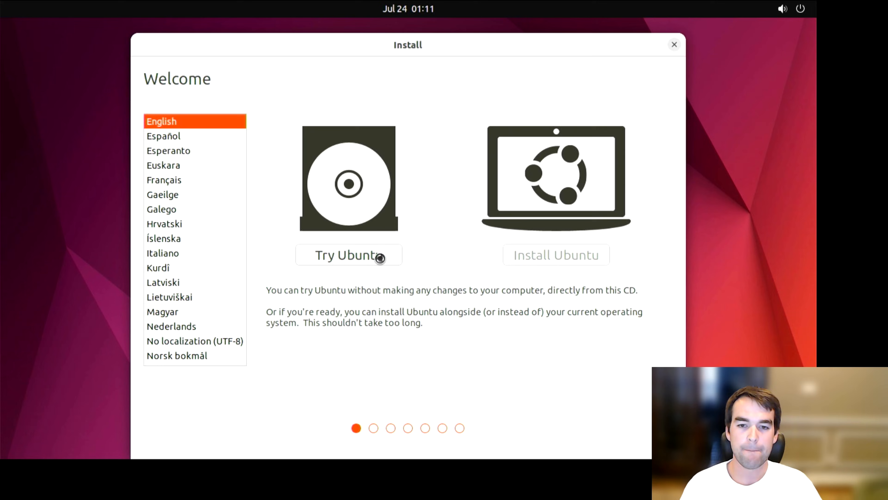
Choose Try Ubuntu to run the live desktop without installing
{"action": "left_click", "coordinate": [348, 255]}
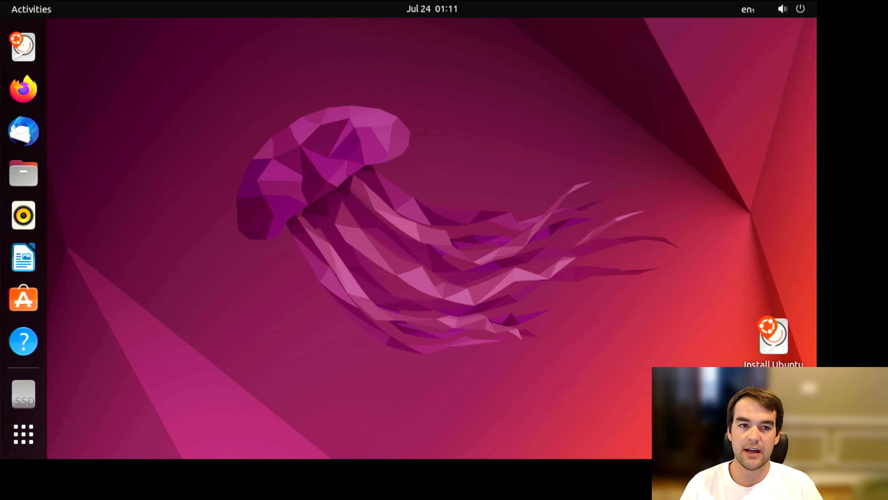
{"action": "mouse_move", "coordinate": [571, 87]}
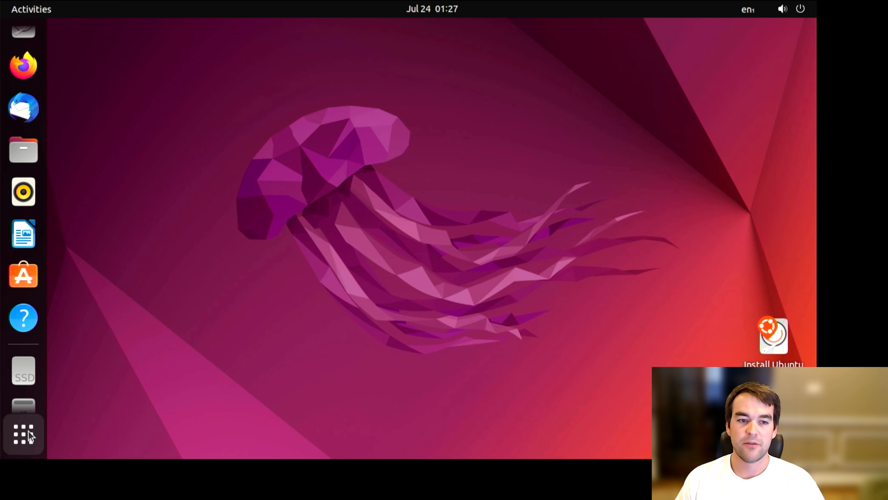
{"action": "mouse_move", "coordinate": [23, 433]}
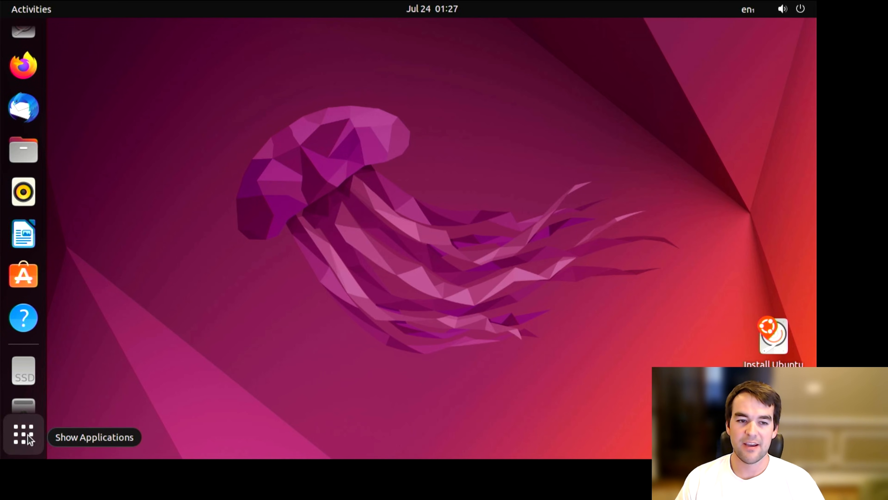
Connect to the Dallas Wi-Fi network in Settings and return to the desktop
{"action": "left_click", "coordinate": [23, 434]}
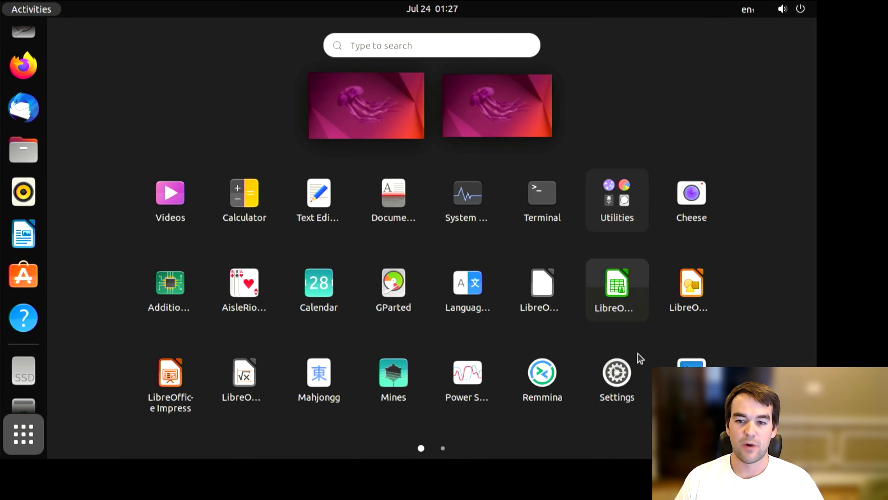
{"action": "left_click", "coordinate": [617, 373]}
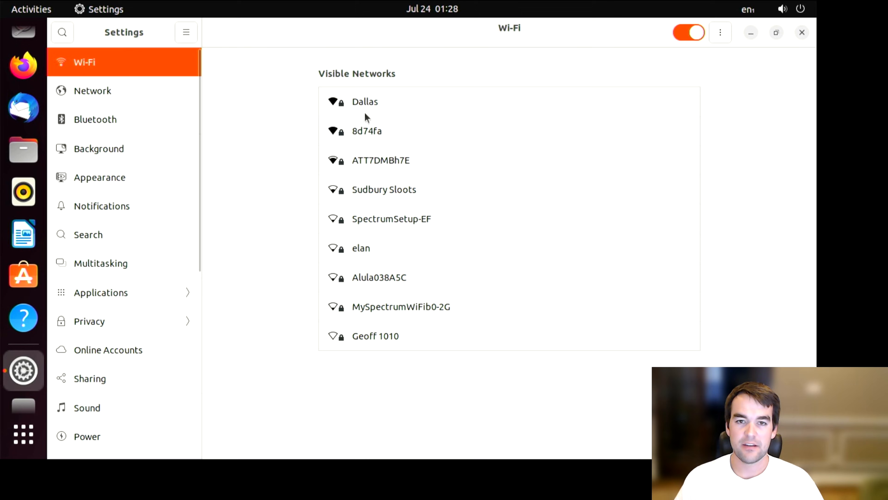
{"action": "mouse_move", "coordinate": [389, 100]}
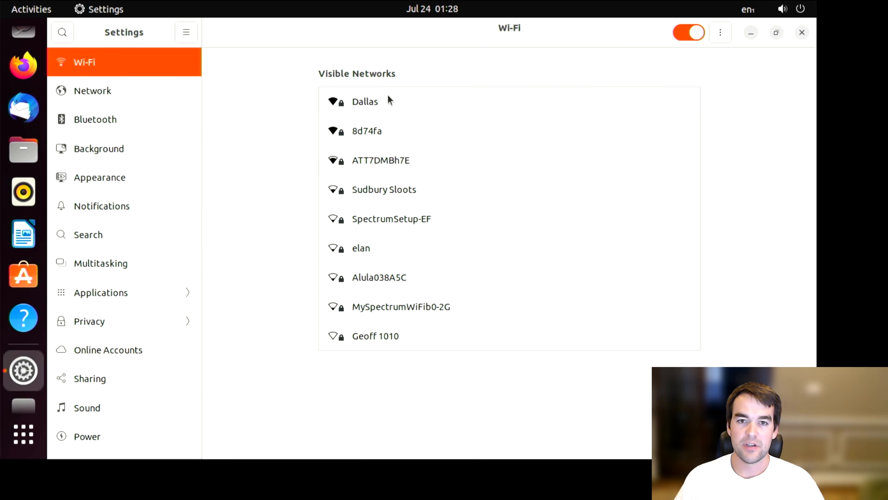
{"action": "left_click", "coordinate": [365, 101]}
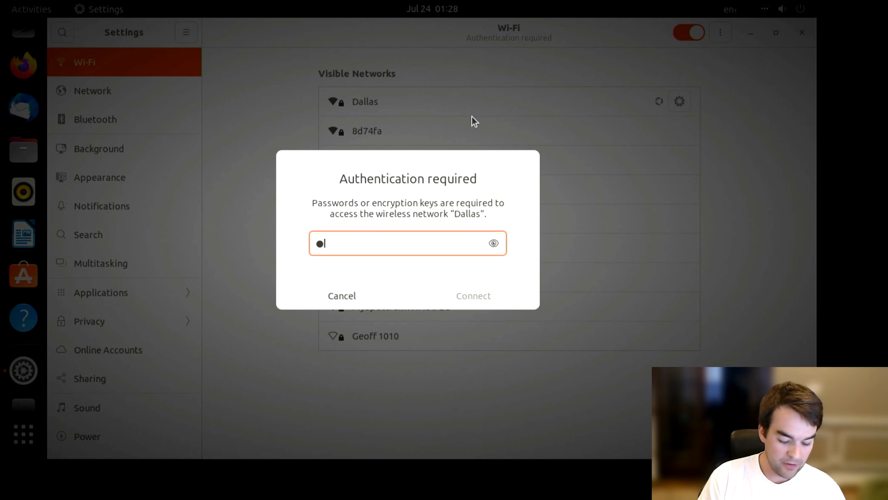
{"action": "left_click", "coordinate": [473, 295]}
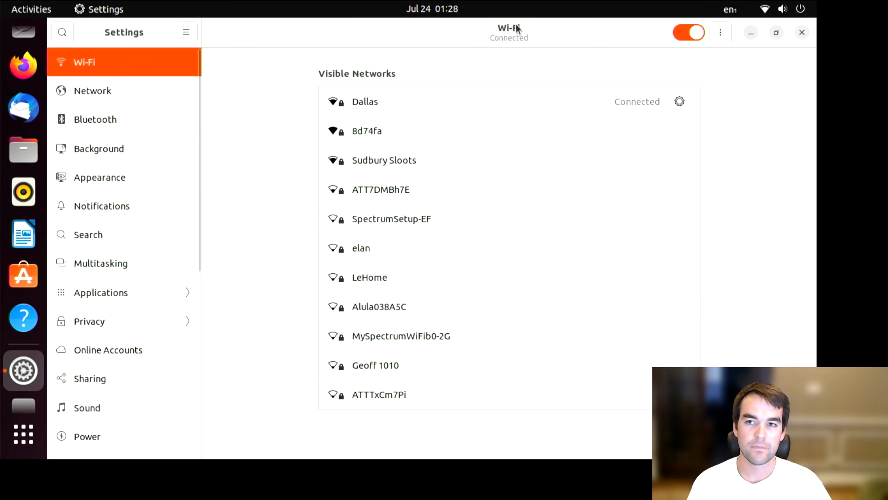
{"action": "left_click", "coordinate": [801, 32]}
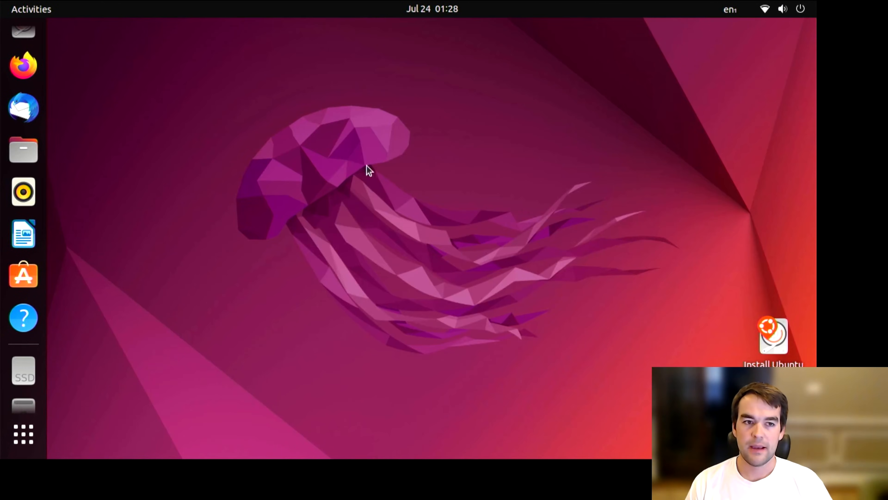
{"action": "mouse_move", "coordinate": [23, 65]}
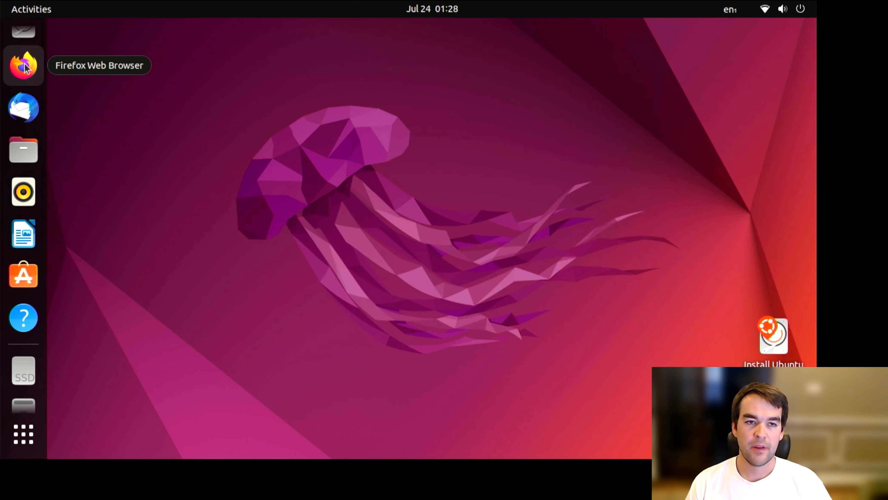
Load the Home Assistant website and go to its Installation documentation page
{"action": "left_click", "coordinate": [23, 64]}
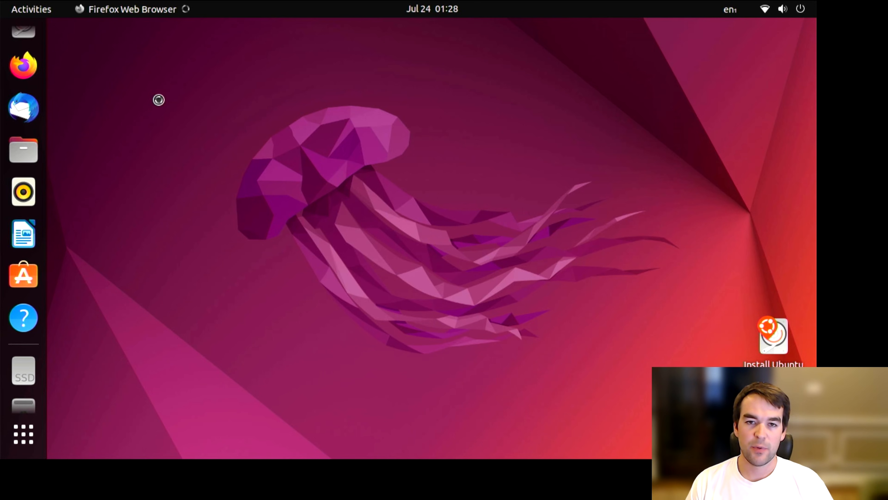
{"action": "left_click", "coordinate": [23, 65]}
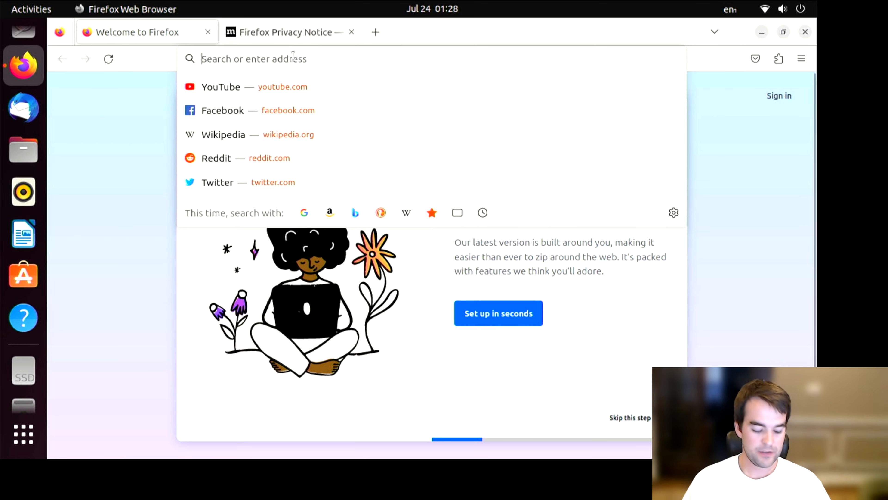
{"action": "type", "text": "home-assistant.io"}
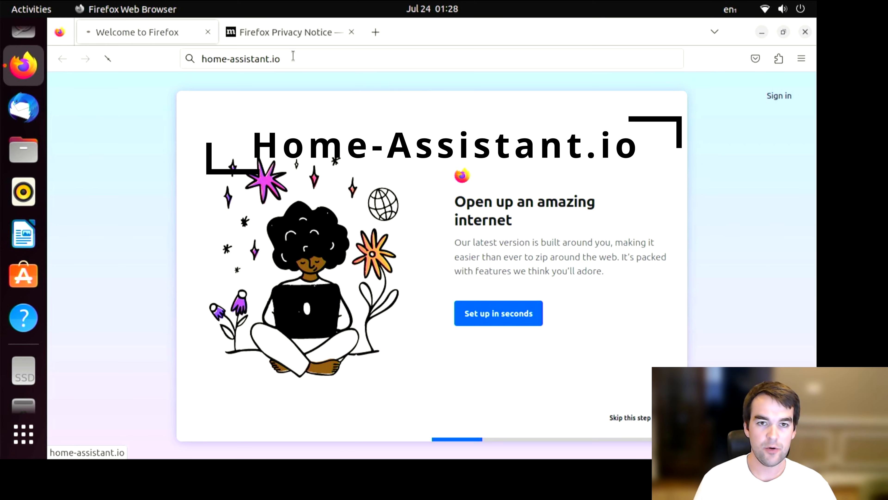
{"action": "key", "text": "Return"}
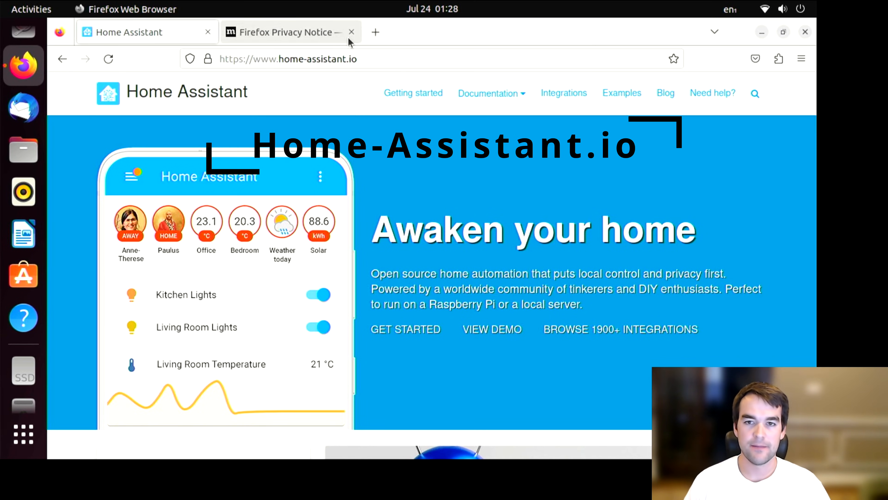
{"action": "left_click", "coordinate": [489, 93]}
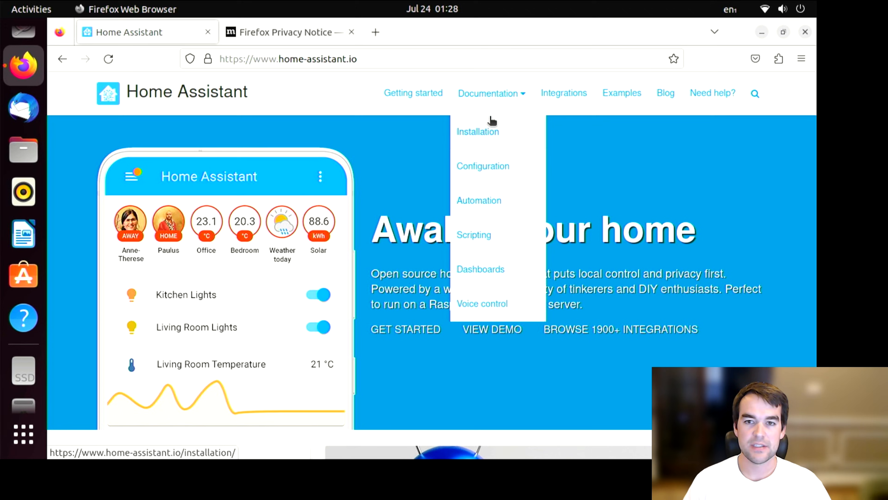
{"action": "left_click", "coordinate": [478, 131]}
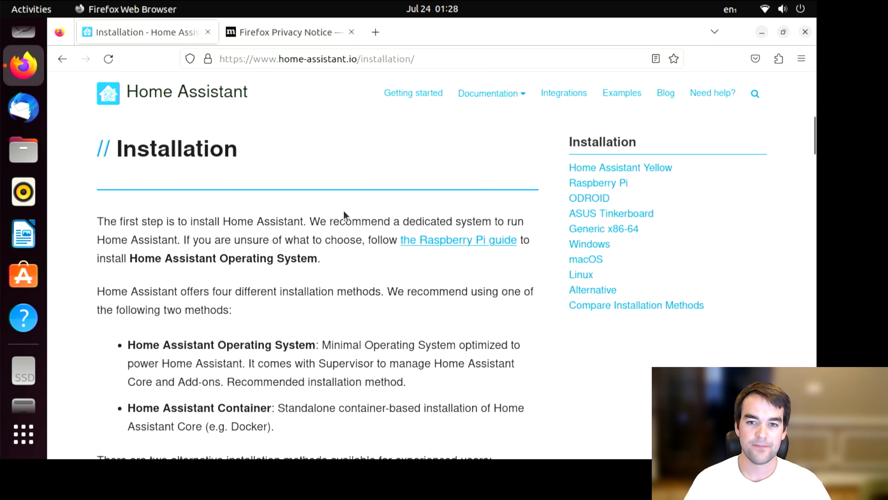
Scroll the install guide down to the Ubuntu dependencies for Etcher commands
{"action": "scroll", "scroll_direction": "down", "scroll_amount": 3}
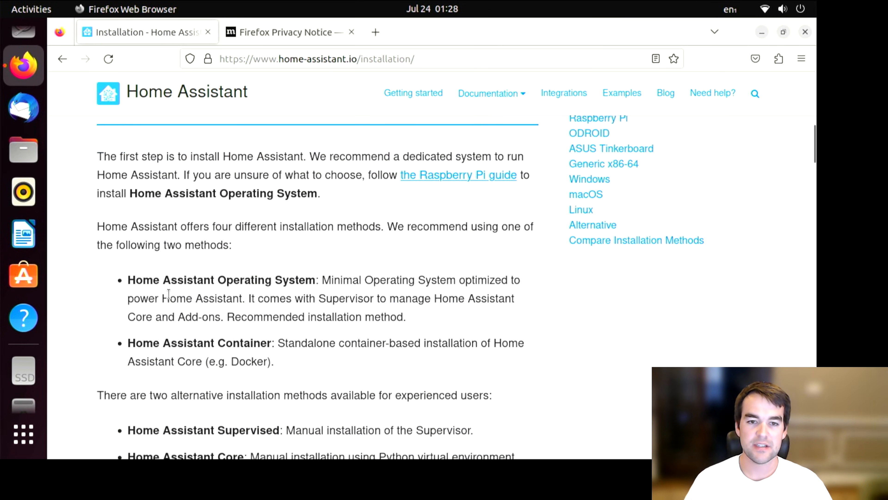
{"action": "scroll", "scroll_direction": "down", "scroll_amount": 3}
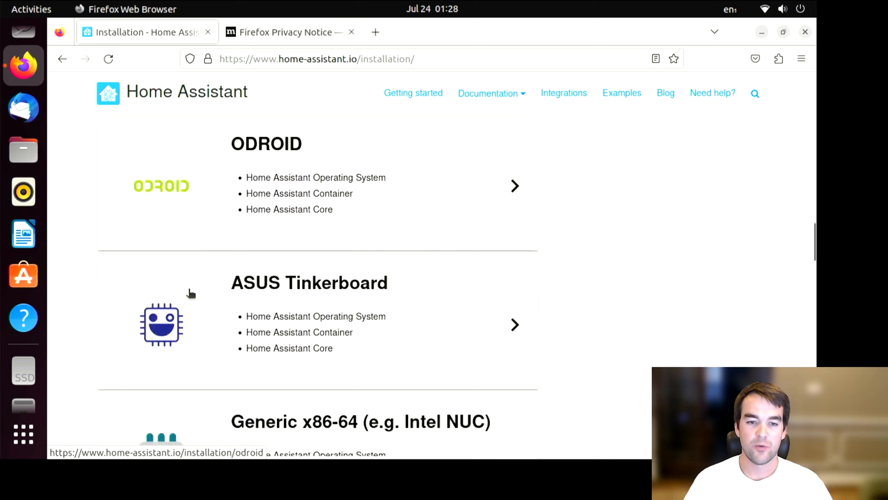
{"action": "scroll", "scroll_direction": "down", "scroll_amount": 3}
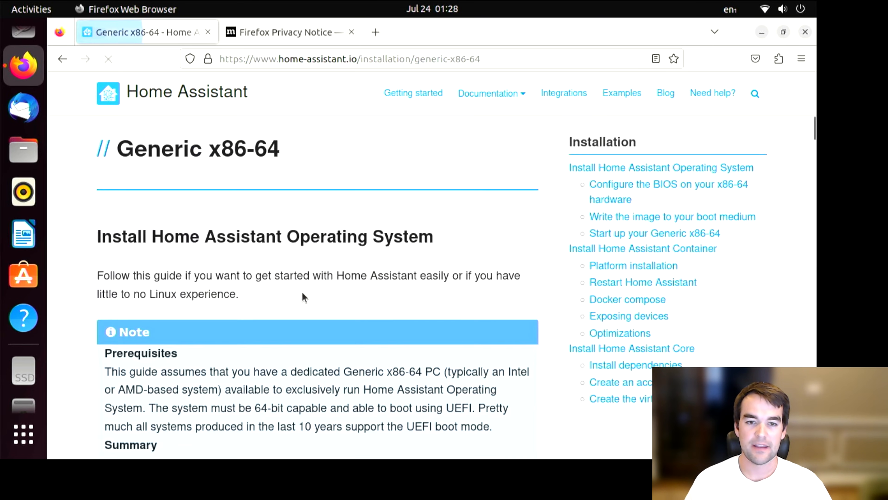
{"action": "scroll", "scroll_direction": "down", "scroll_amount": 3}
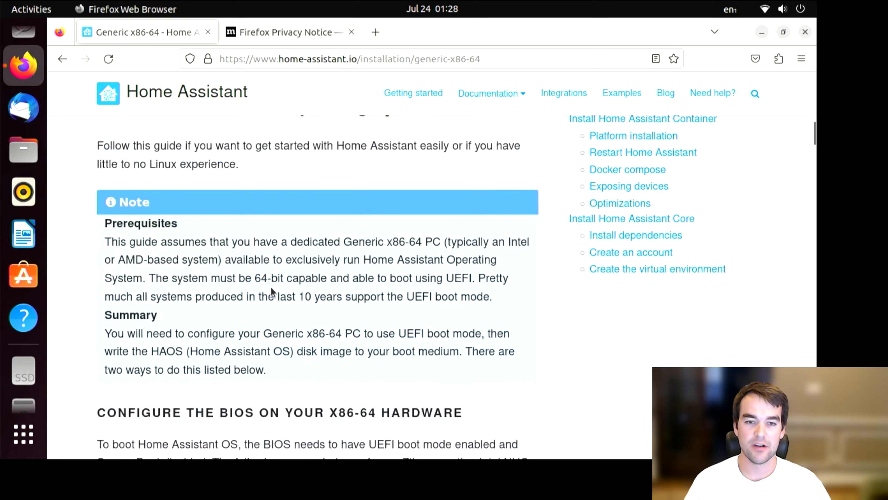
{"action": "scroll", "scroll_direction": "down", "scroll_amount": 3}
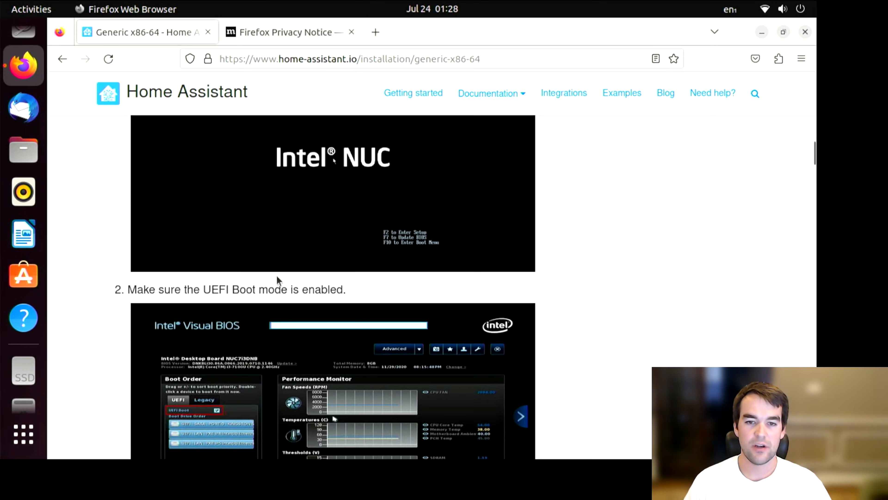
{"action": "scroll", "scroll_direction": "up", "scroll_amount": 3}
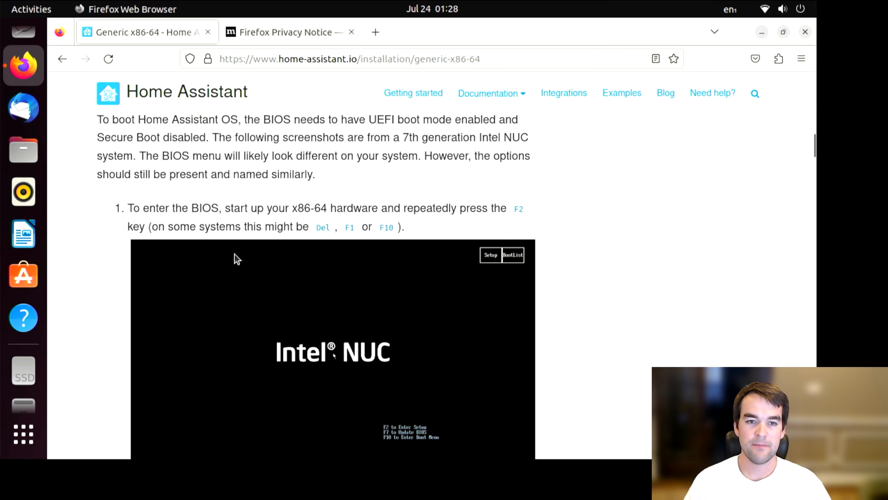
{"action": "scroll", "scroll_direction": "down", "scroll_amount": 3}
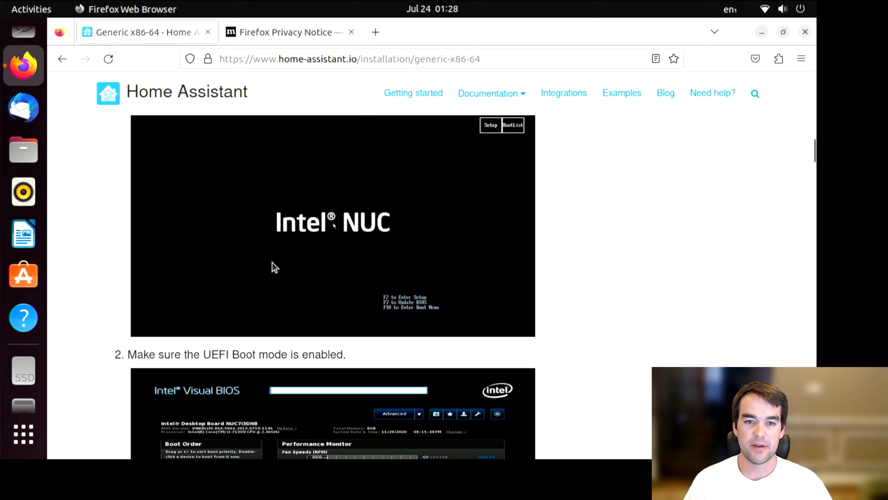
{"action": "scroll", "scroll_direction": "down", "scroll_amount": 3}
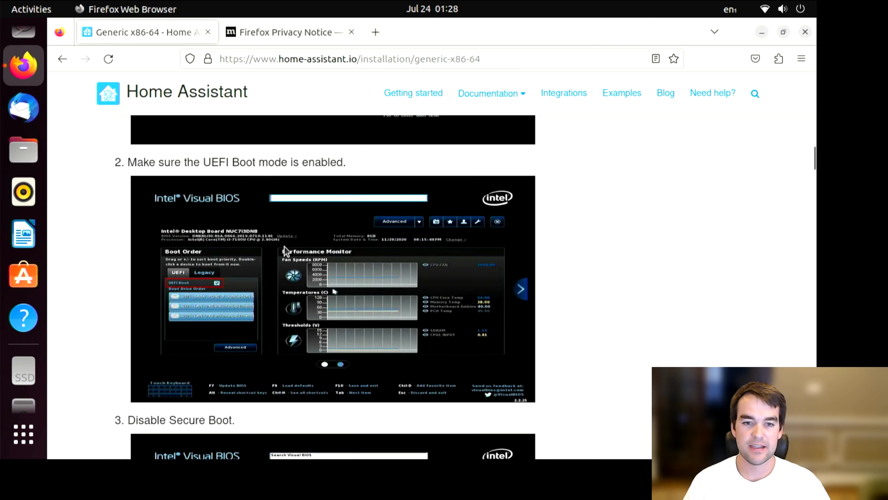
{"action": "scroll", "scroll_direction": "down", "scroll_amount": 3}
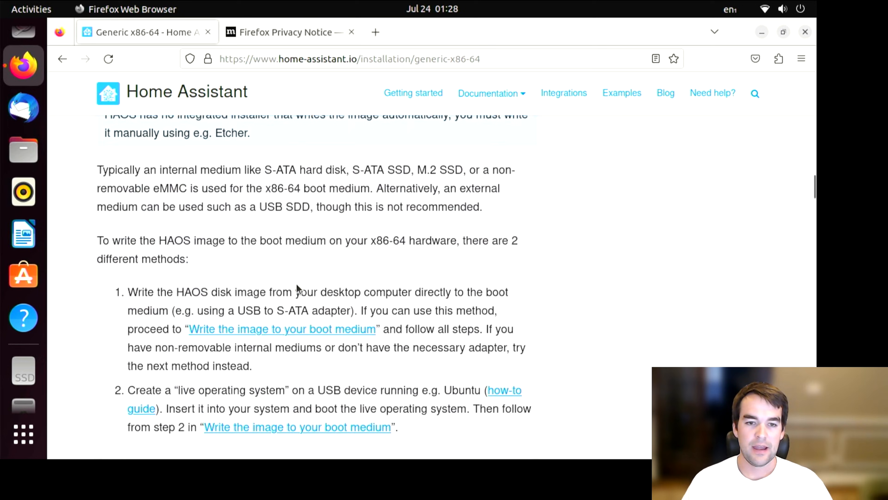
{"action": "scroll", "scroll_direction": "down", "scroll_amount": 3}
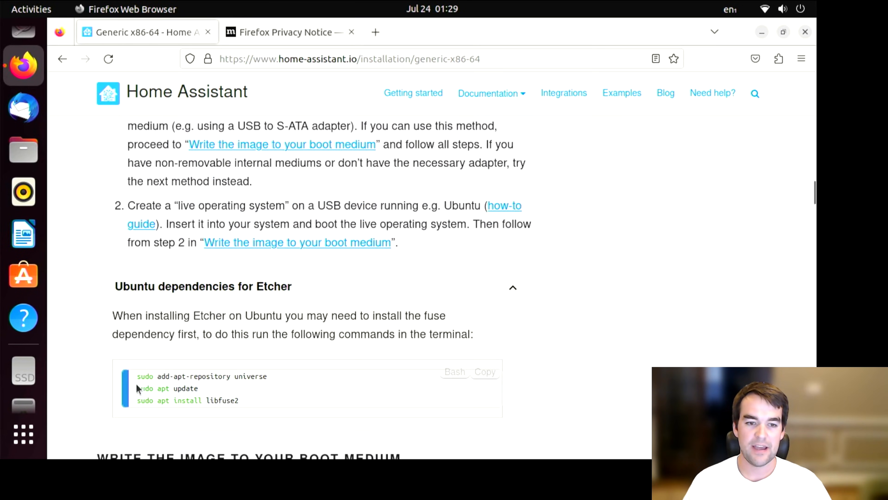
{"action": "mouse_move", "coordinate": [445, 386]}
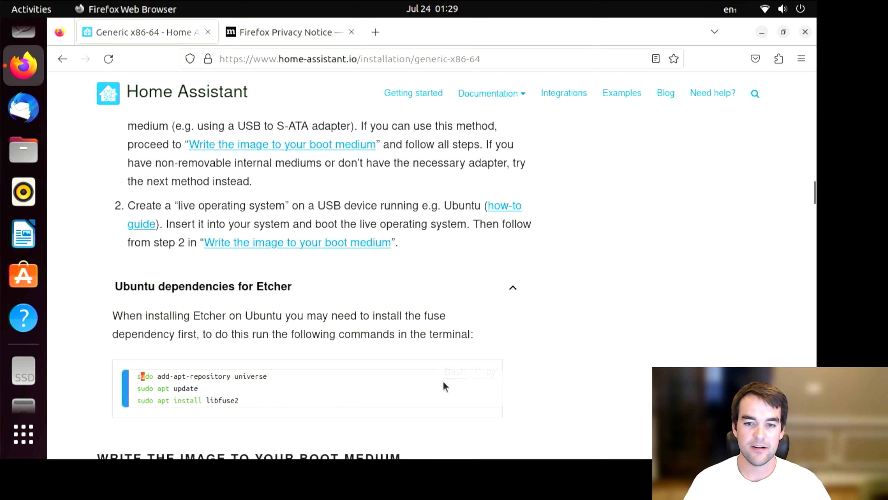
{"action": "mouse_move", "coordinate": [263, 355]}
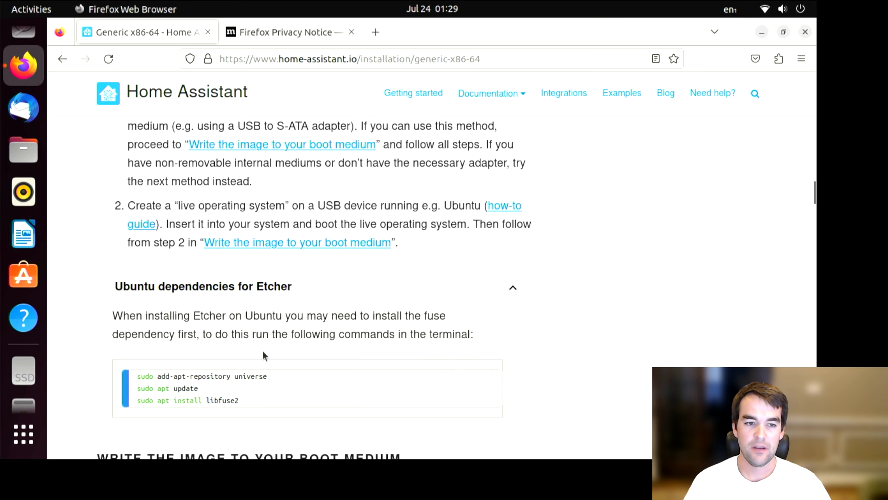
{"action": "mouse_move", "coordinate": [23, 433]}
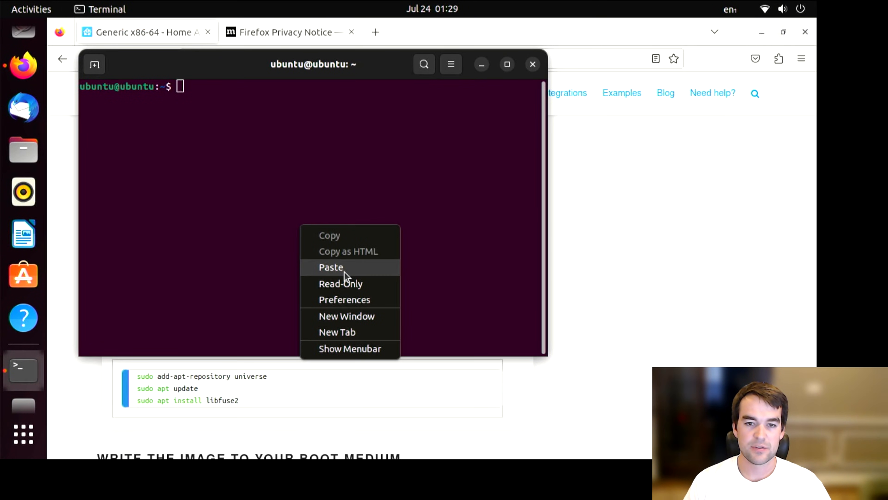
Paste and run the dependency commands, confirming the universe repository so libfuse2 installs
{"action": "left_click", "coordinate": [330, 267]}
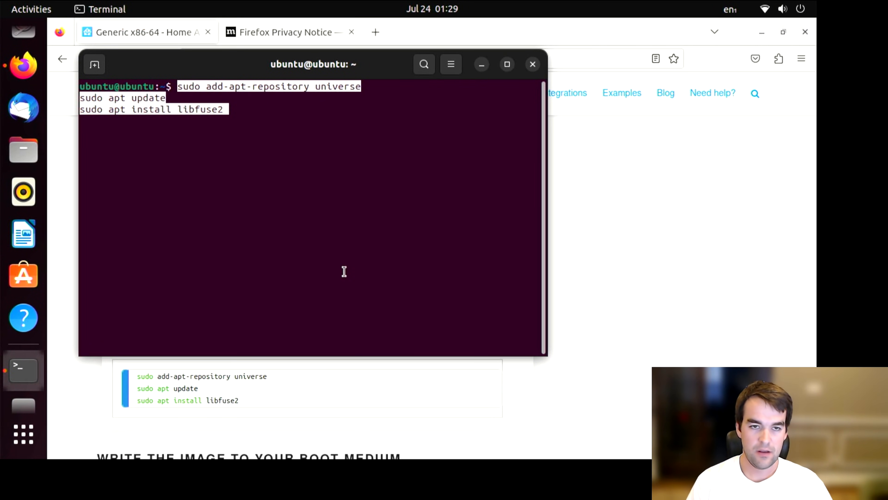
{"action": "key", "text": "Return"}
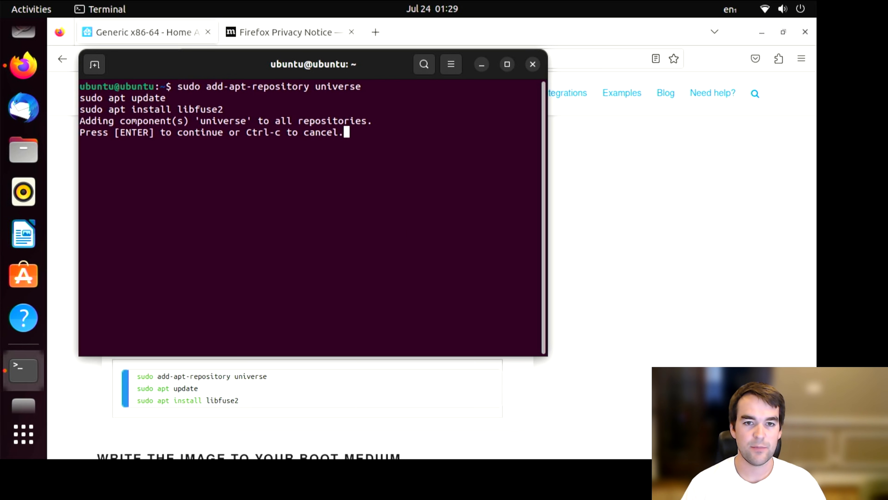
{"action": "key", "text": "Return"}
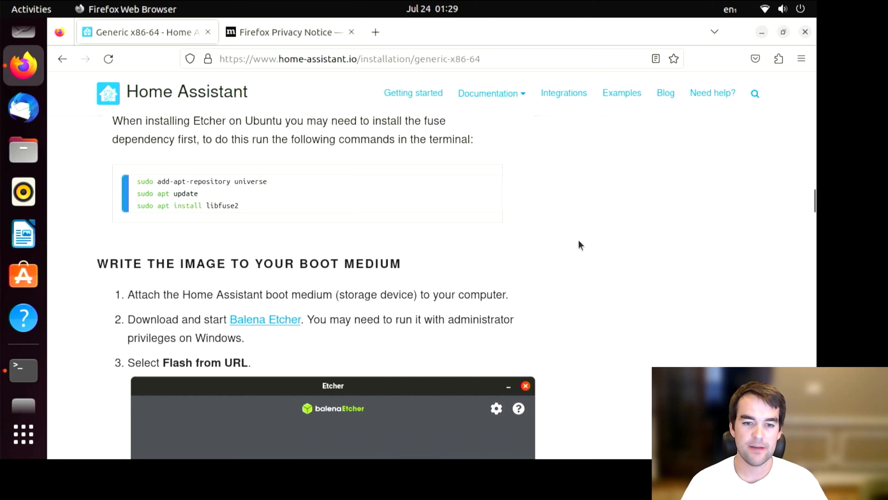
Paste-and-go the haos_generic-x86-64-10.3.img.xz URL to start its download, dismissing the privacy notice
{"action": "scroll", "scroll_direction": "down", "scroll_amount": 3}
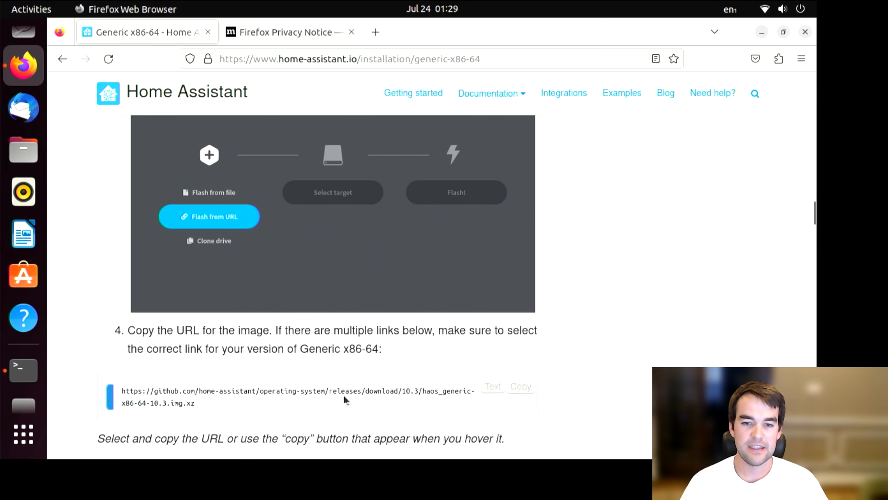
{"action": "mouse_move", "coordinate": [521, 386]}
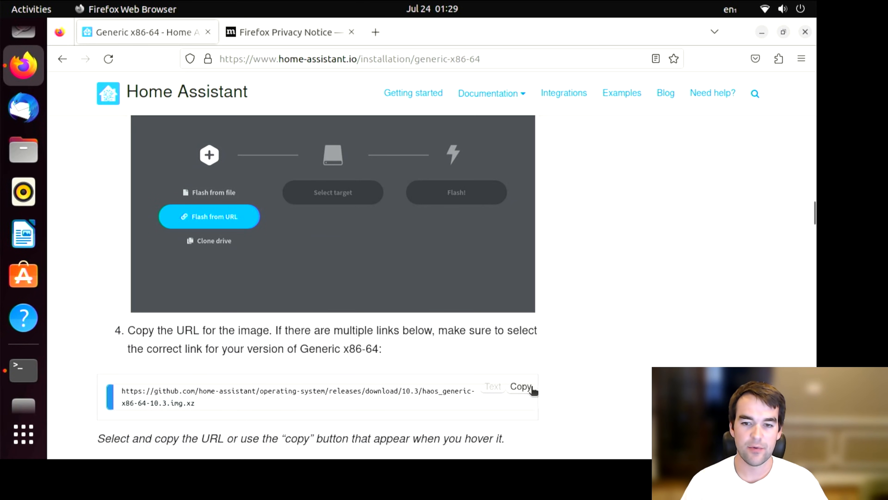
{"action": "mouse_move", "coordinate": [371, 65]}
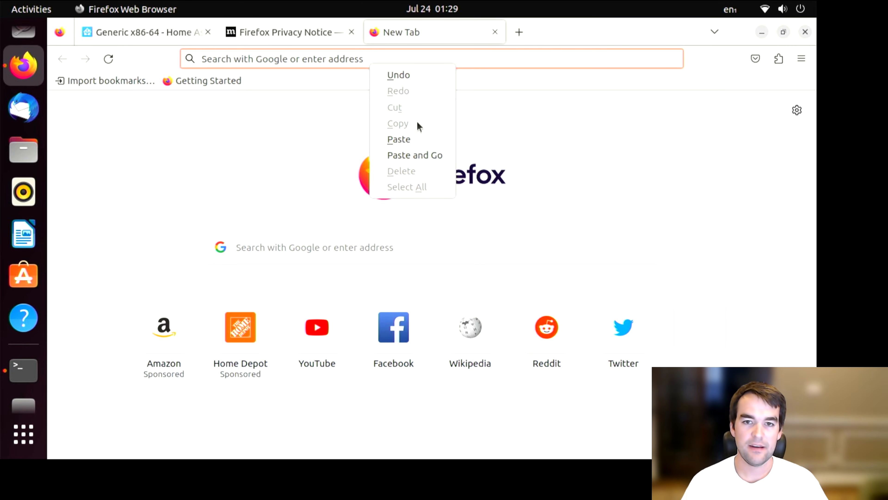
{"action": "left_click", "coordinate": [415, 154]}
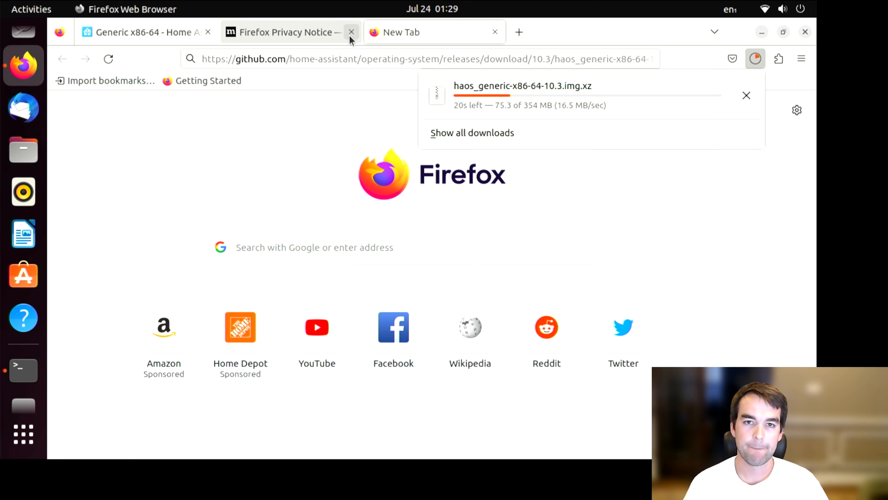
{"action": "left_click", "coordinate": [351, 32]}
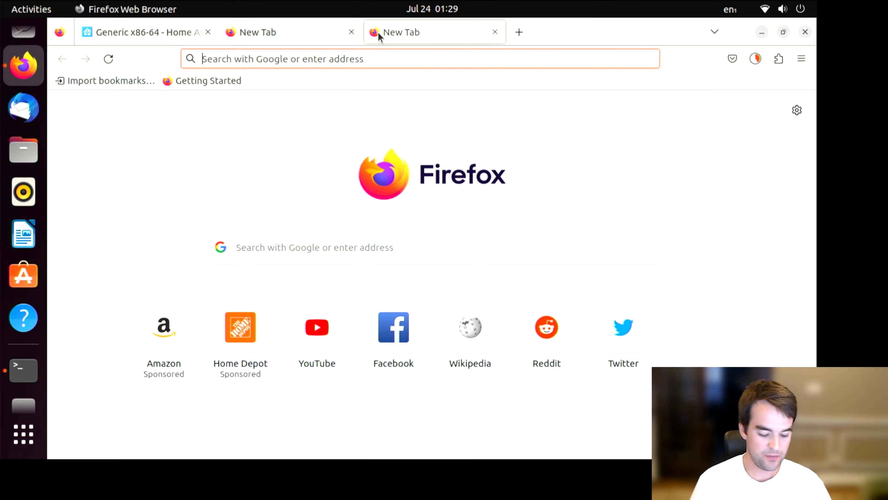
Search 'balena etcher', download the Linux x64 AppImage from etcher.balena.io and show it in Downloads
{"action": "type", "text": "balena e"}
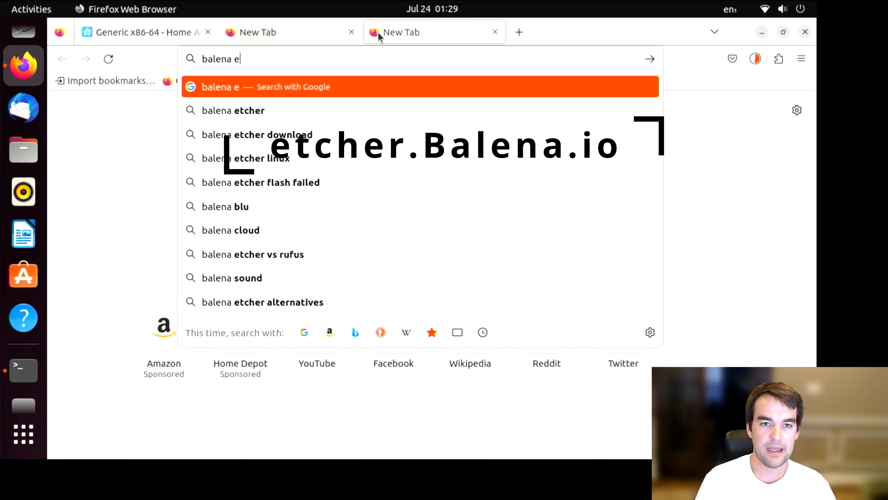
{"action": "left_click", "coordinate": [232, 110]}
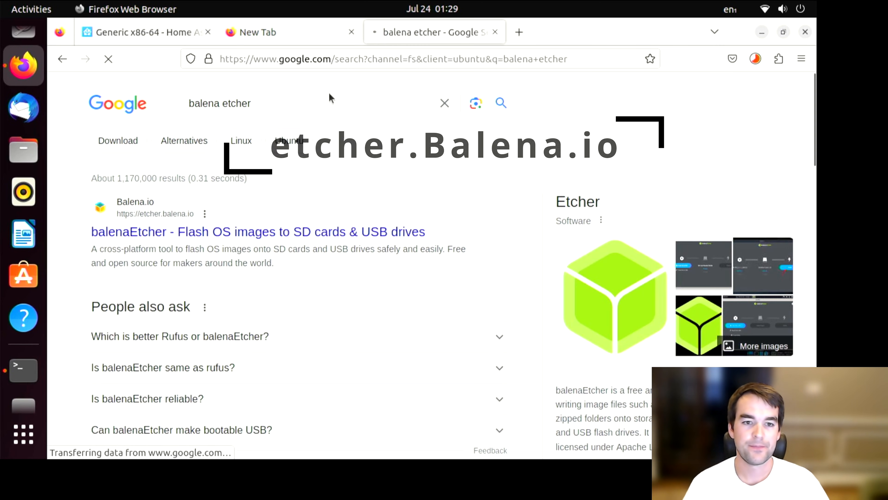
{"action": "left_click", "coordinate": [257, 231]}
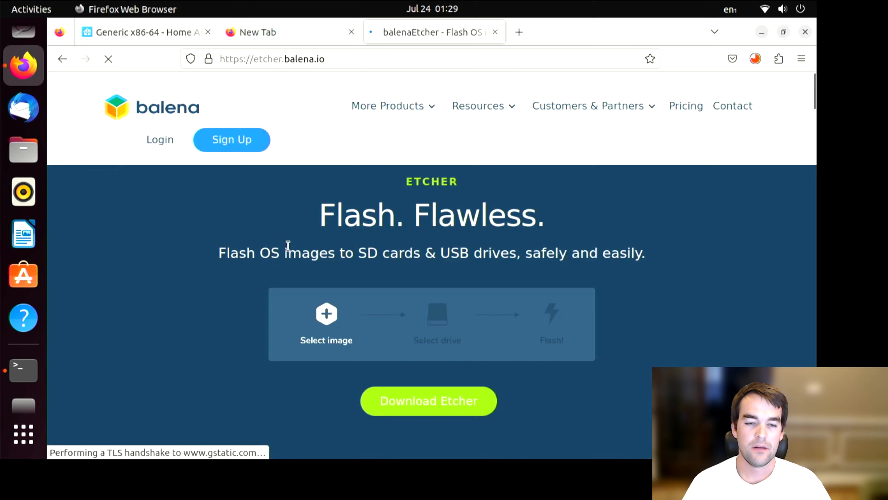
{"action": "scroll", "scroll_direction": "down", "scroll_amount": 3}
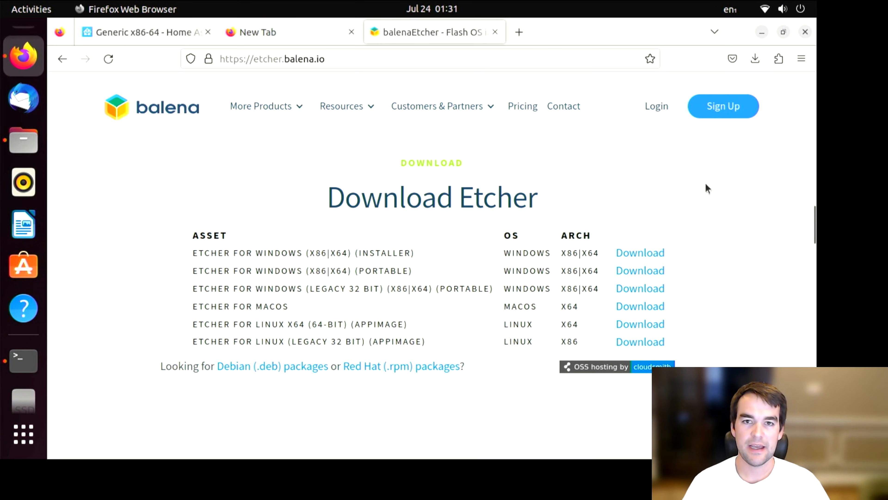
{"action": "mouse_move", "coordinate": [255, 326]}
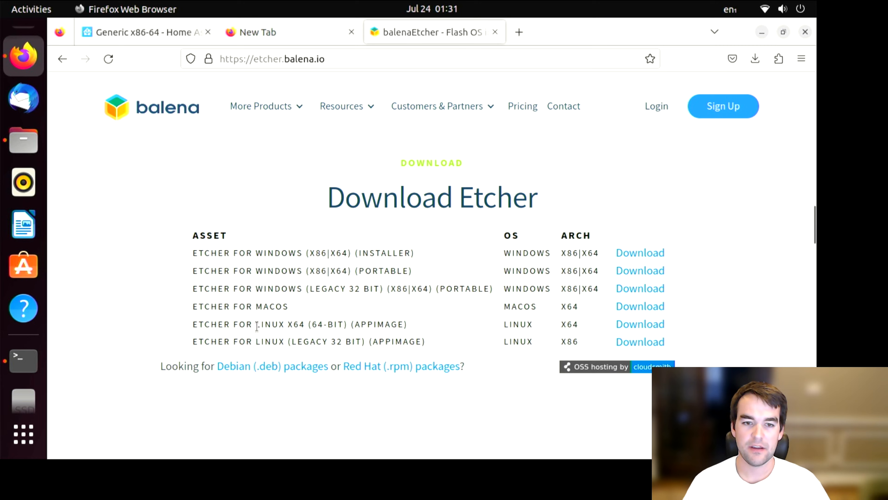
{"action": "mouse_move", "coordinate": [640, 323]}
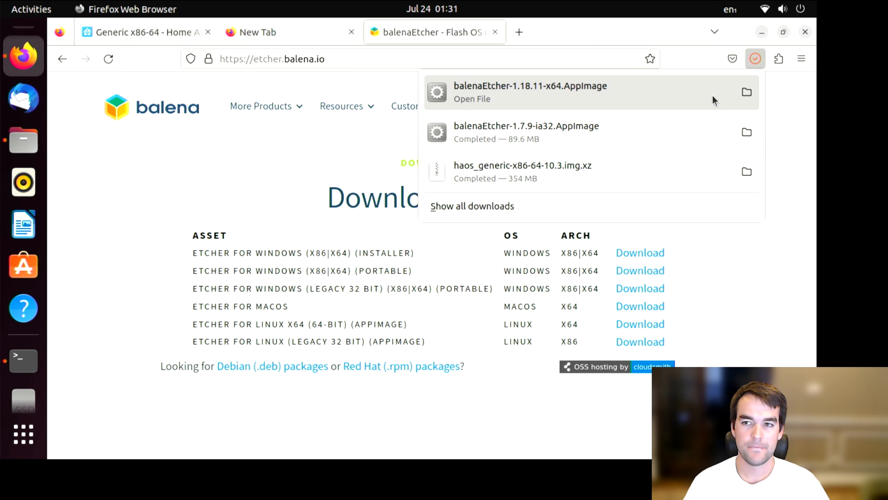
{"action": "left_click", "coordinate": [746, 92]}
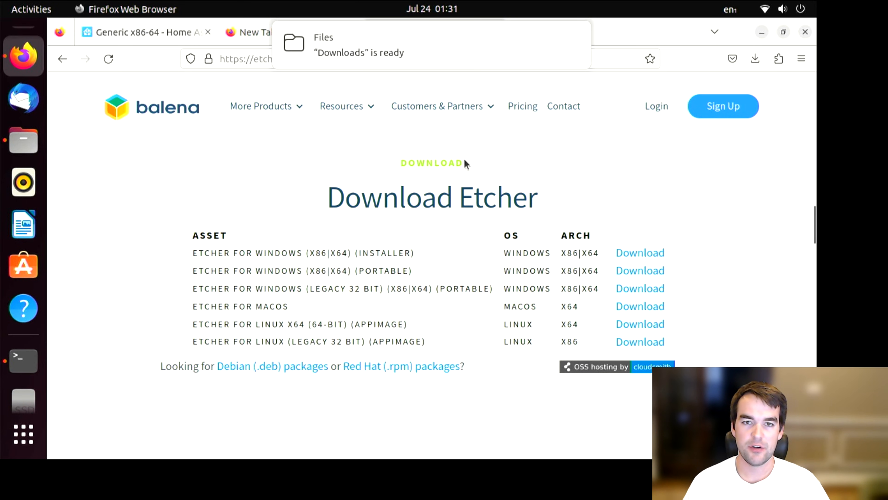
In the AppImage's Properties > Permissions, allow executing balenaEtcher-1.18.11-x64.AppImage as a program
{"action": "right_click", "coordinate": [252, 114]}
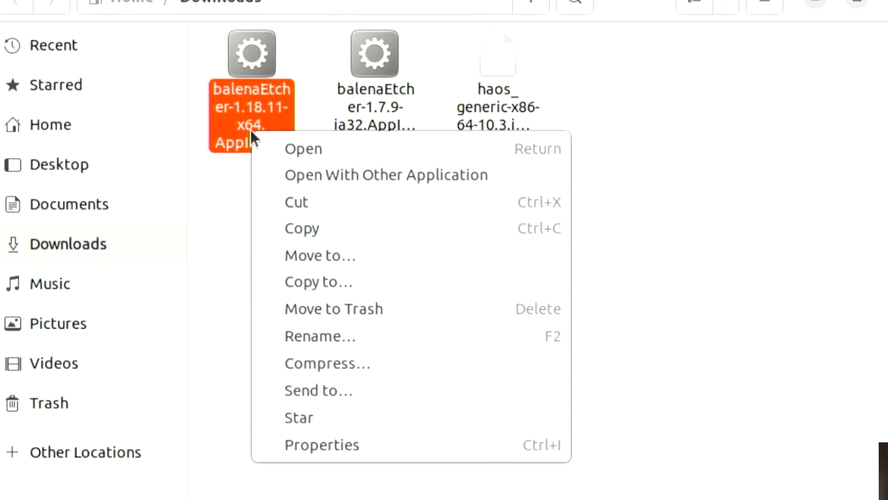
{"action": "left_click", "coordinate": [321, 444]}
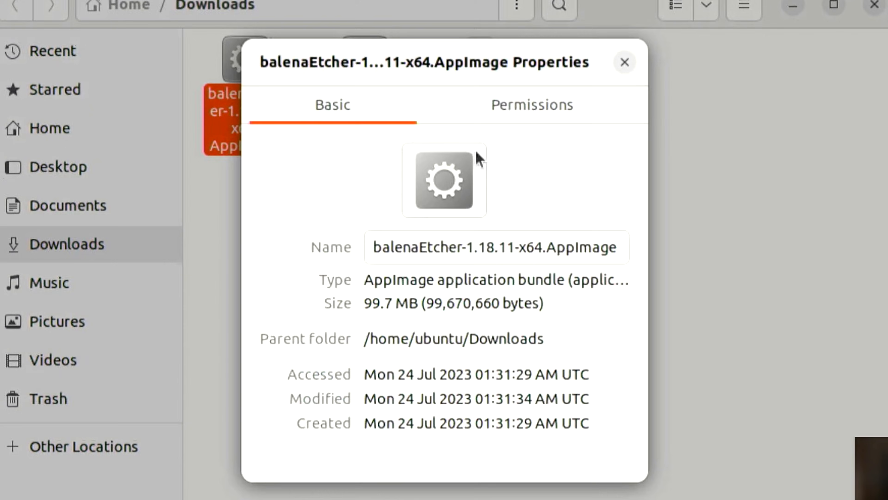
{"action": "left_click", "coordinate": [532, 104]}
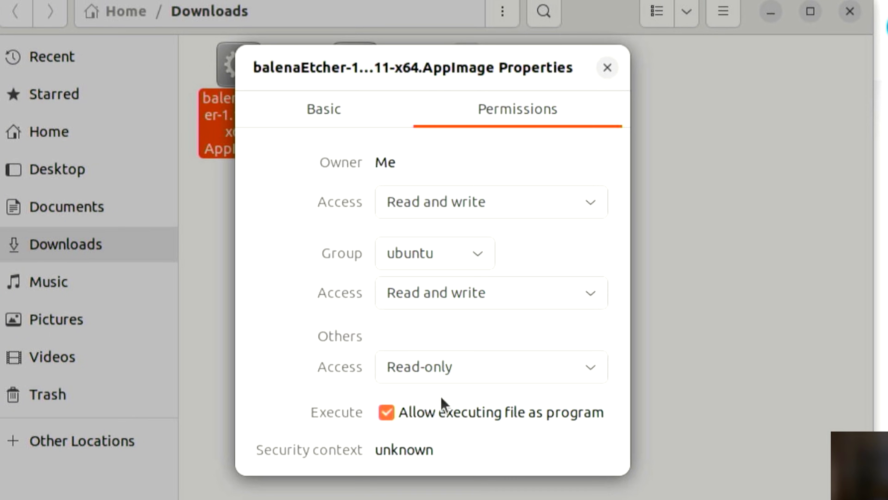
{"action": "left_click", "coordinate": [607, 68]}
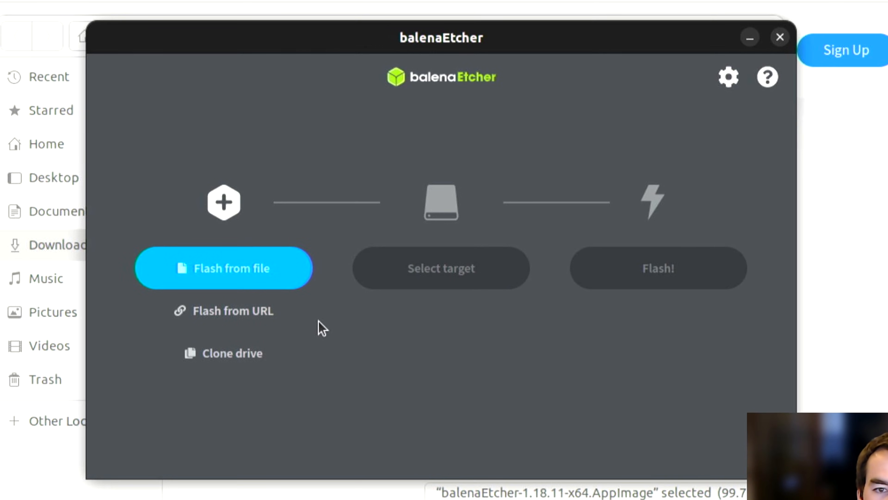
{"action": "mouse_move", "coordinate": [269, 249]}
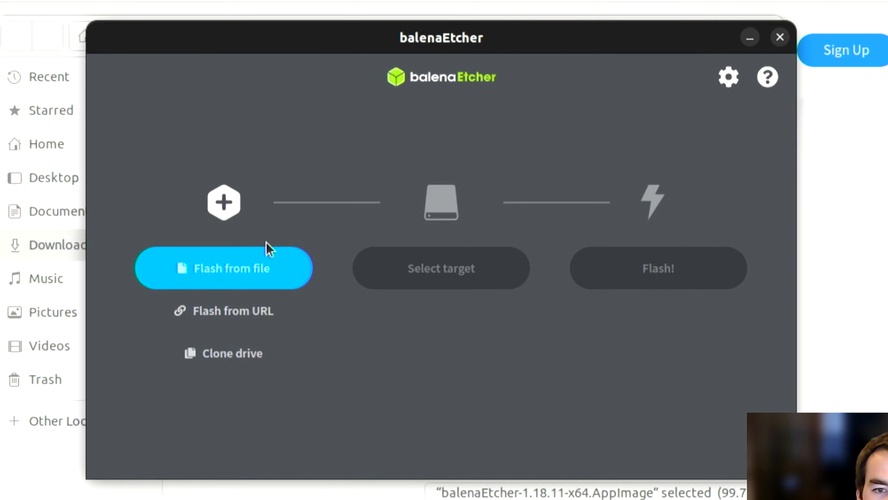
Select the HAOS image, target the hidden 128 GB Samsung SSD, and flash it, accepting the system-drive warning
{"action": "left_click", "coordinate": [223, 268]}
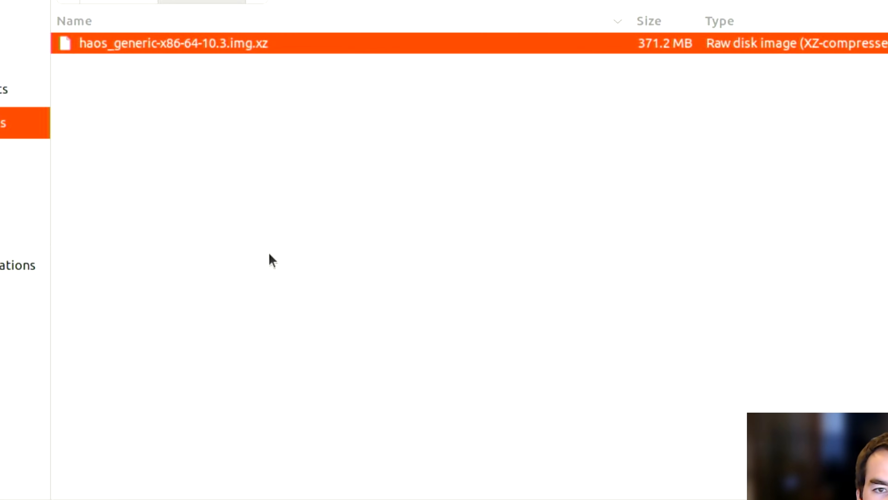
{"action": "mouse_move", "coordinate": [187, 61]}
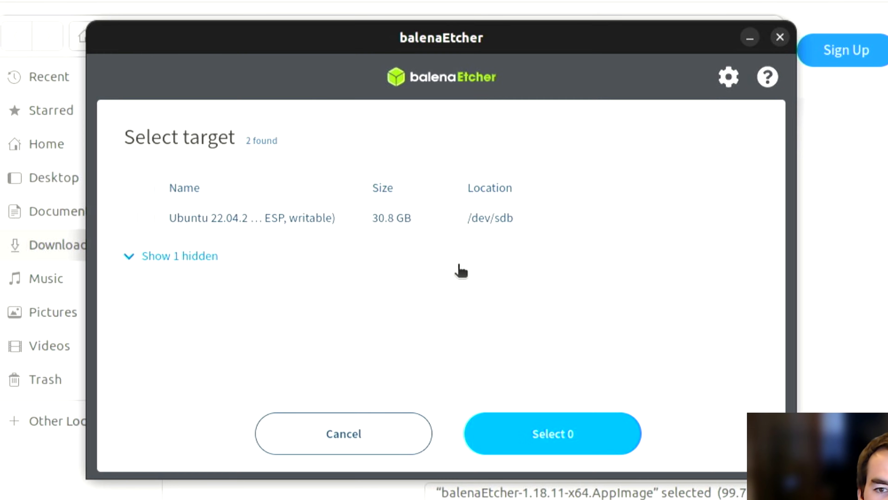
{"action": "mouse_move", "coordinate": [128, 277]}
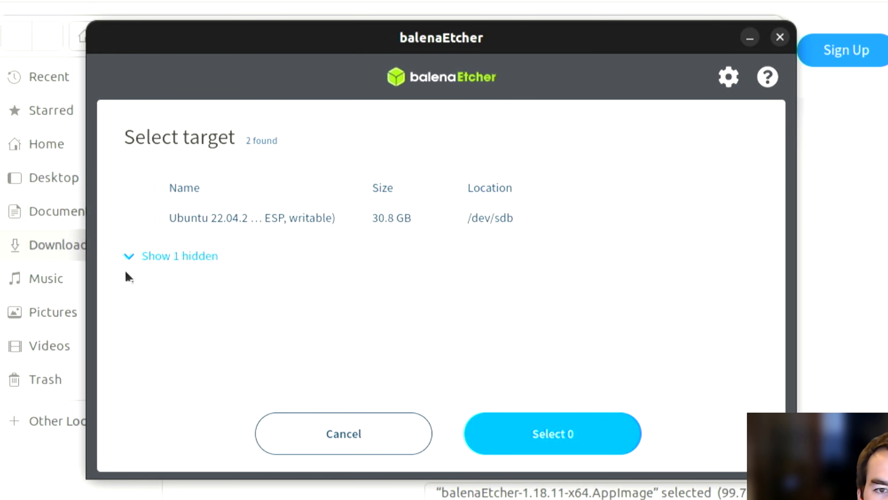
{"action": "left_click", "coordinate": [179, 256]}
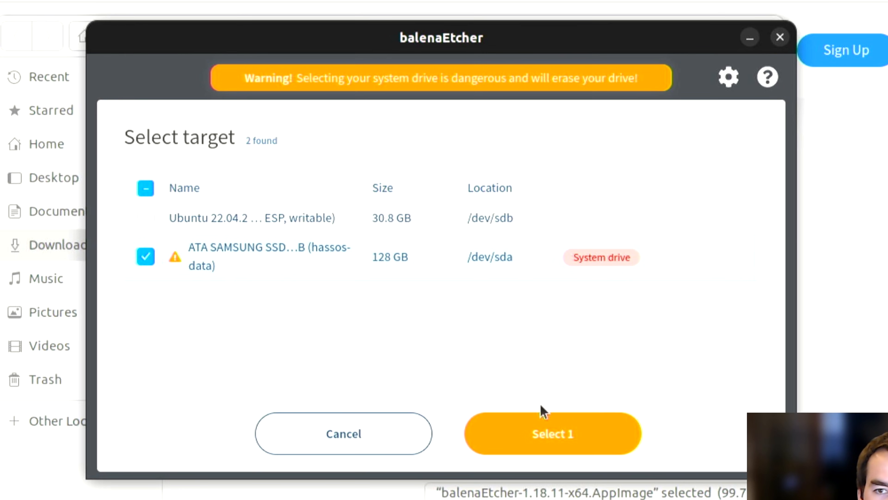
{"action": "left_click", "coordinate": [551, 434]}
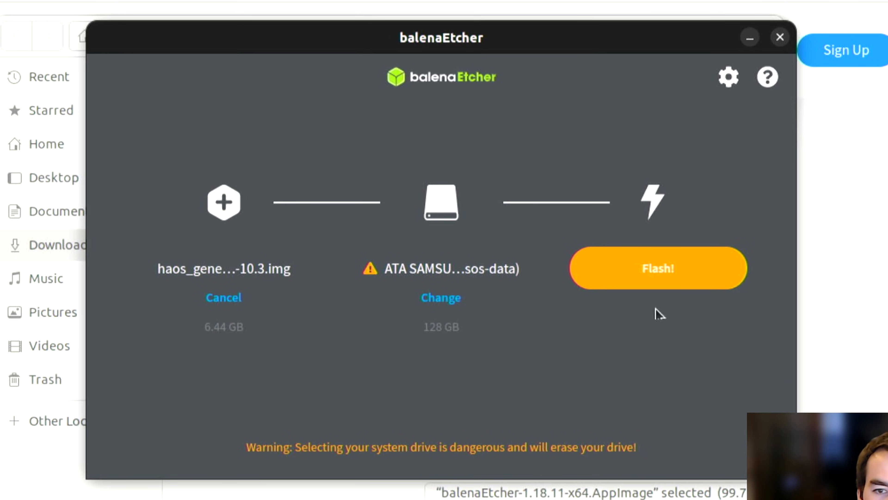
{"action": "left_click", "coordinate": [656, 268]}
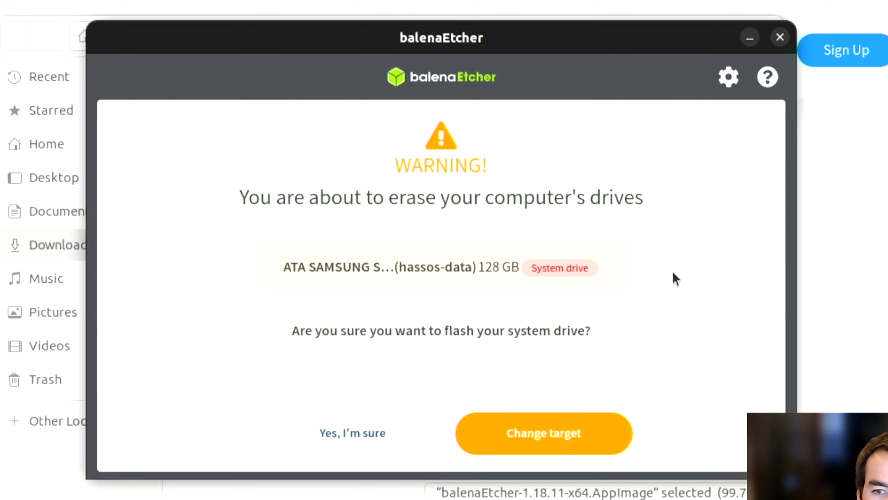
{"action": "mouse_move", "coordinate": [353, 432]}
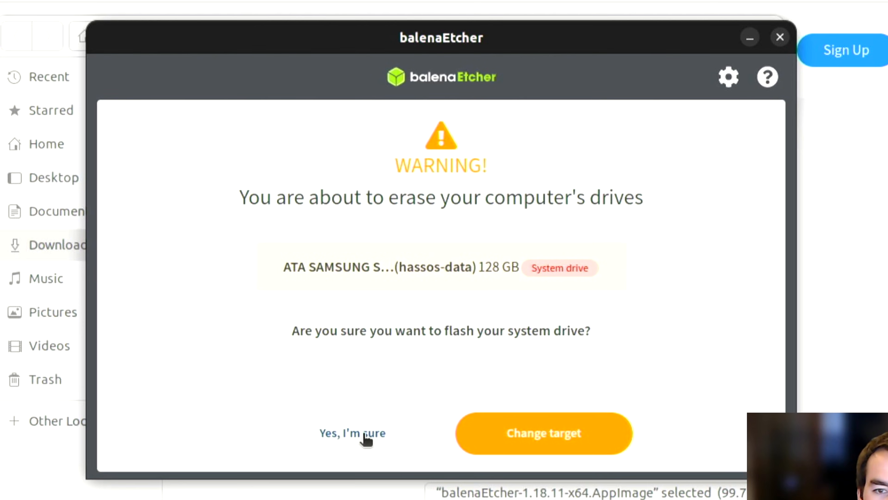
{"action": "left_click", "coordinate": [352, 432]}
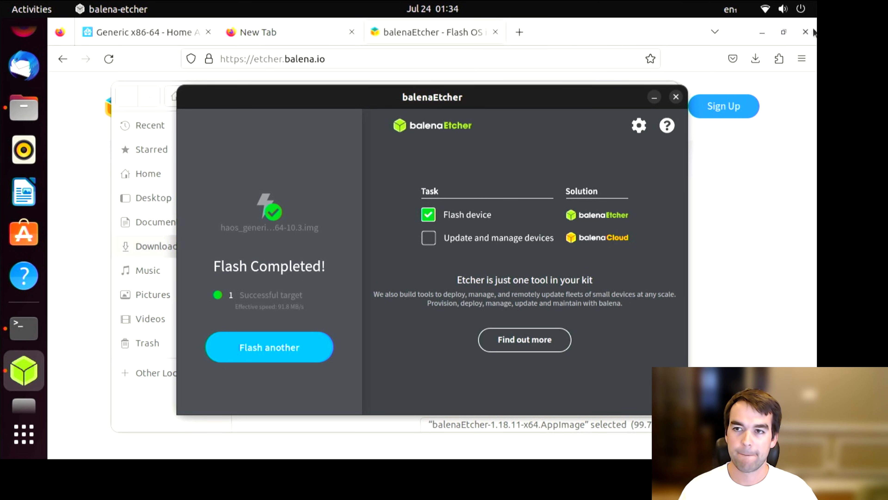
Power off the computer from the Ubuntu system menu after Flash Completed
{"action": "left_click", "coordinate": [784, 8]}
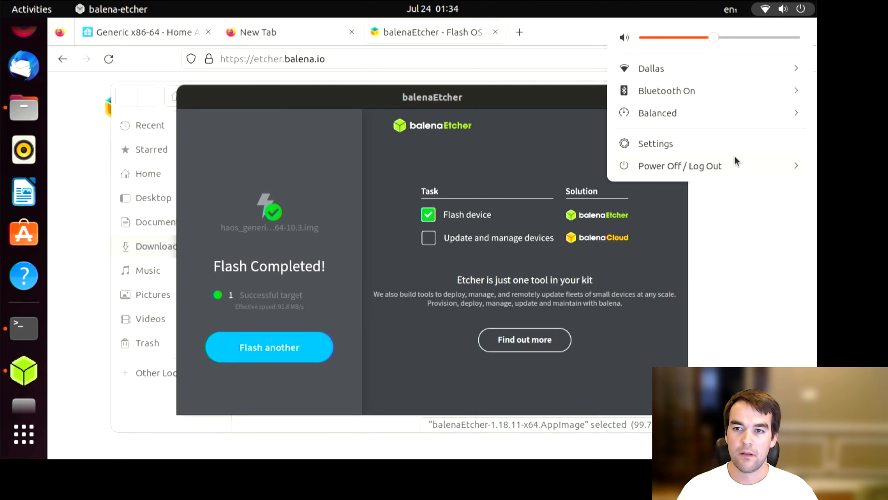
{"action": "left_click", "coordinate": [679, 166]}
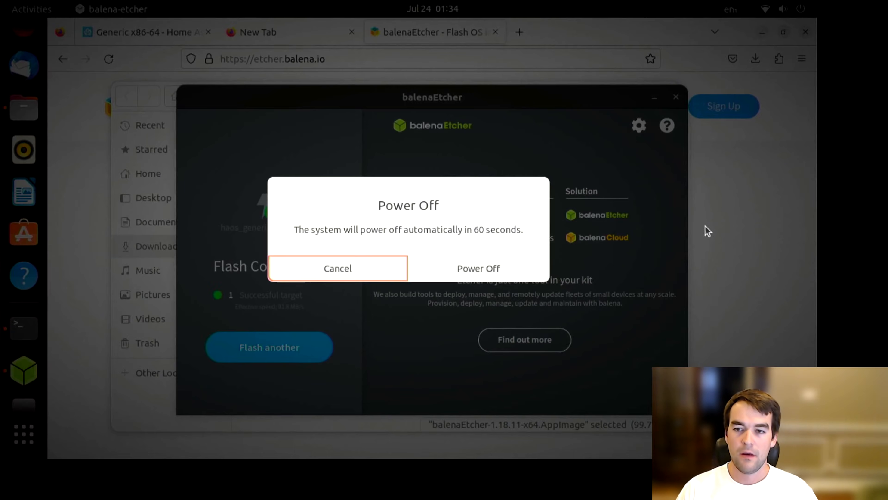
{"action": "left_click", "coordinate": [337, 268]}
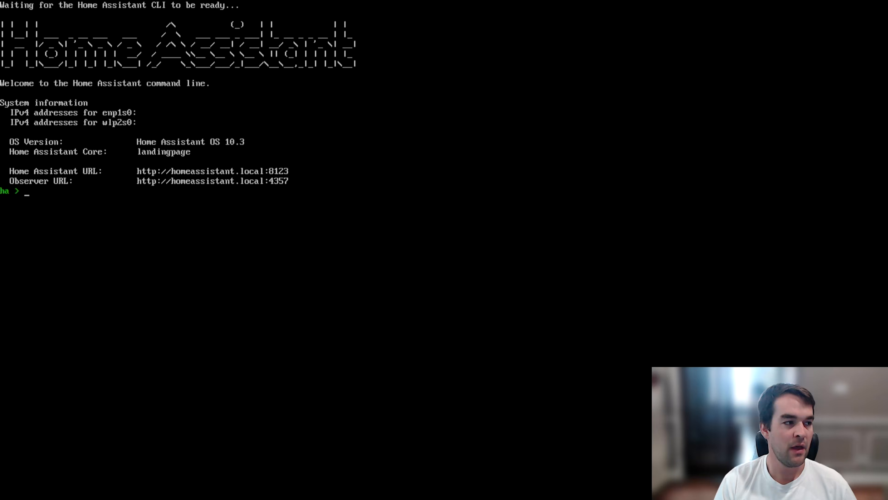
Enter 'network update wlp2s0 --ipv4-method auto --ipv6-method auto' at the ha prompt
{"action": "type", "text": "netw"}
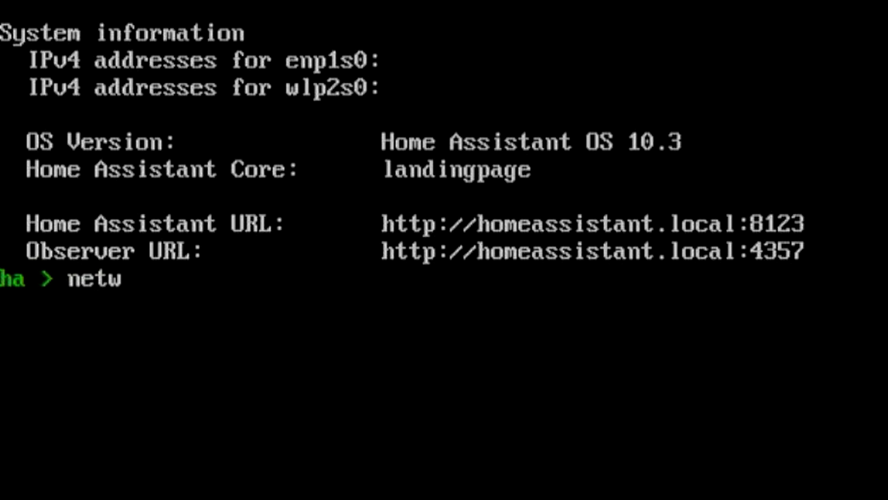
{"action": "type", "text": "ork update"}
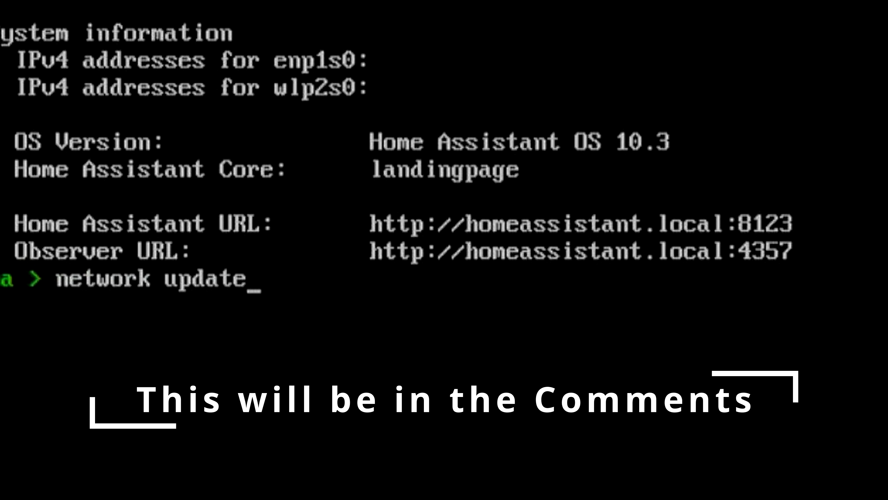
{"action": "type", "text": "wlp"}
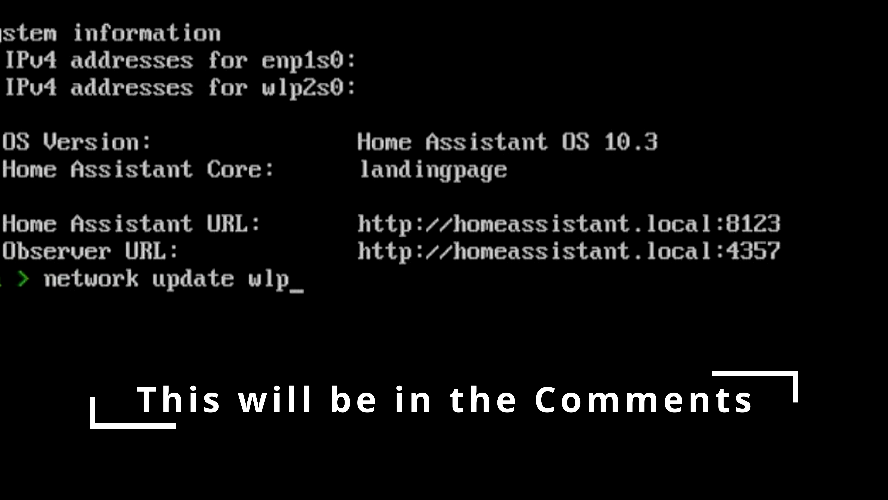
{"action": "type", "text": "2s"}
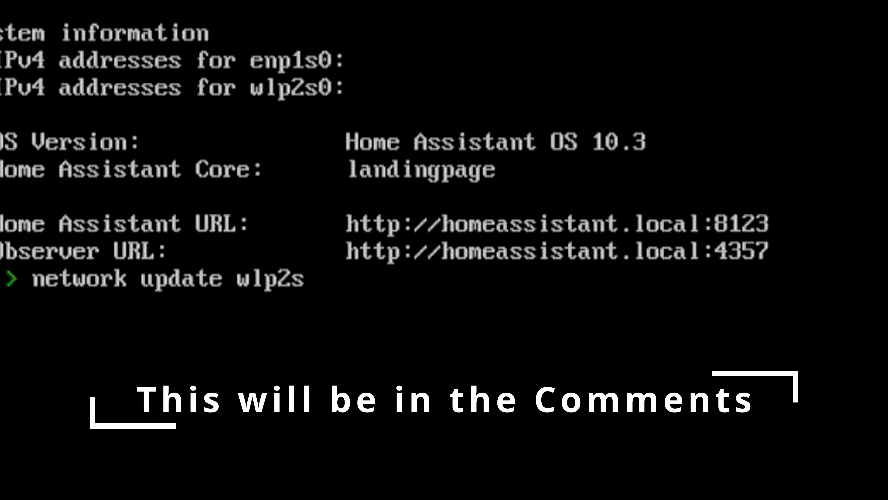
{"action": "type", "text": "0 -"}
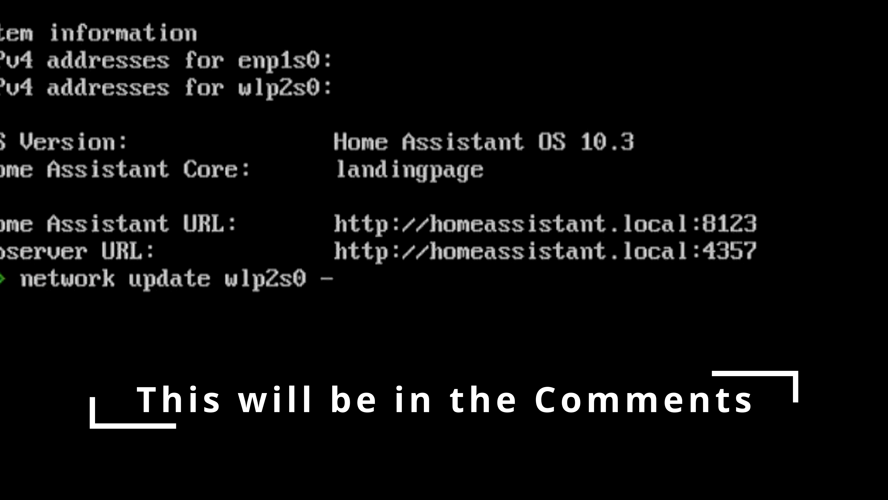
{"action": "type", "text": "-"}
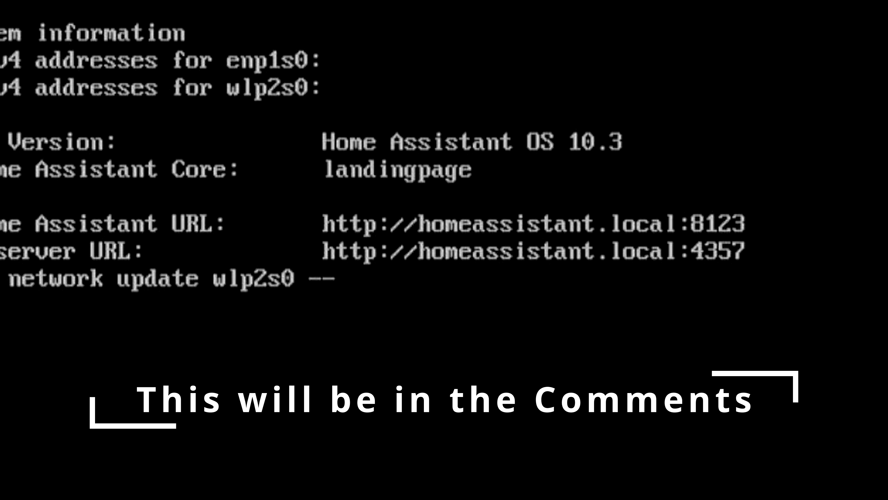
{"action": "type", "text": "-ipv4-method"}
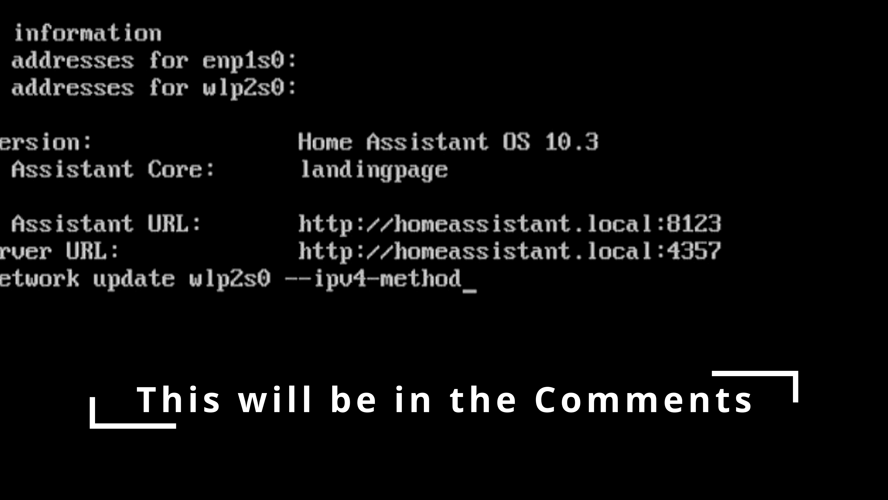
{"action": "type", "text": "auto --ipv"}
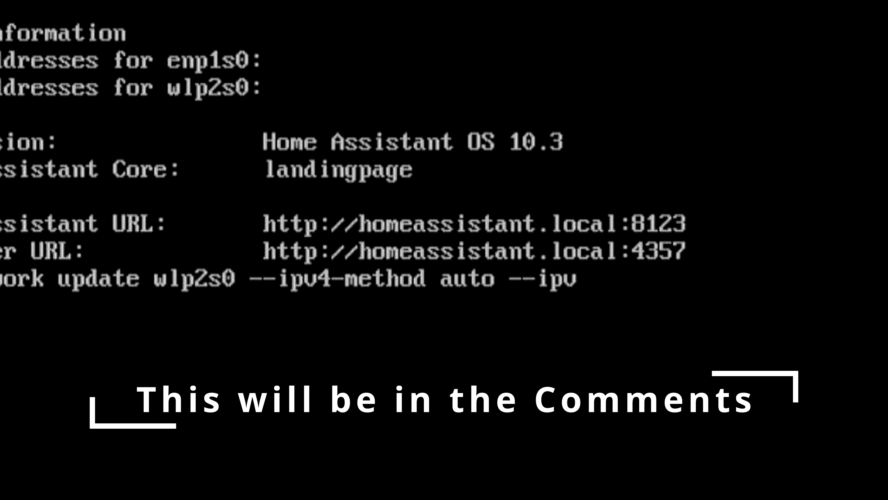
{"action": "type", "text": "6-method auto --wifi-auth"}
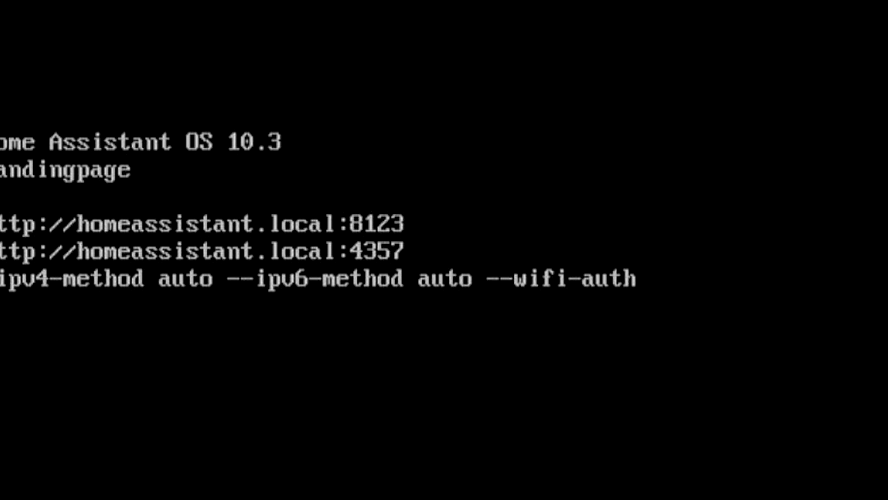
Add '--wifi-auth wpa-psk --wifi-mode infrastructure --wifi-ssid' to the command
{"action": "type", "text": "wpa-s"}
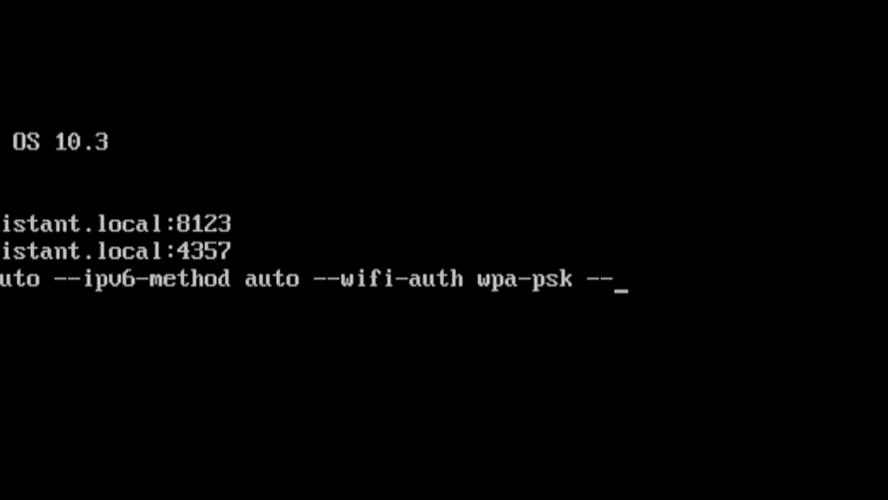
{"action": "type", "text": "wifi-"}
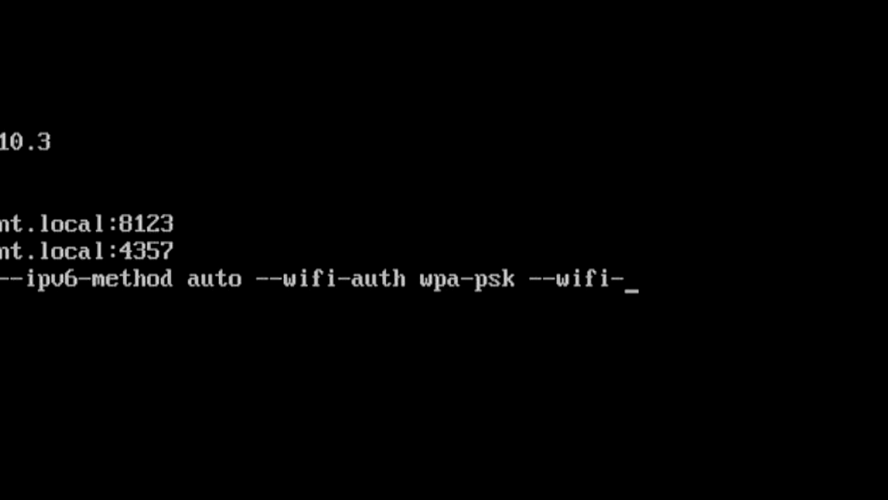
{"action": "type", "text": "mode i"}
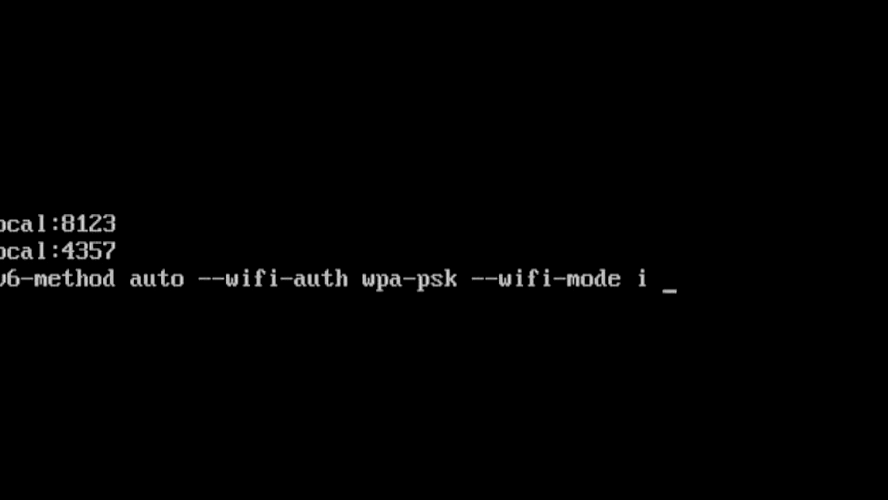
{"action": "type", "text": "nfrastructure"}
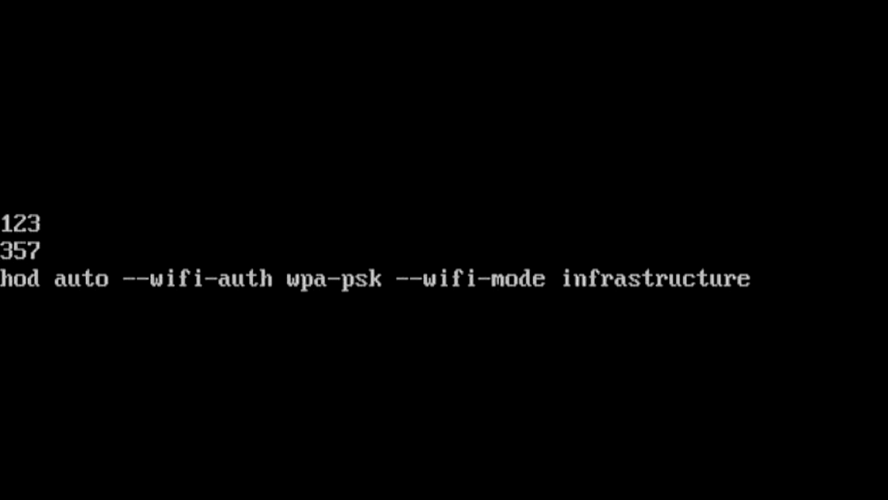
{"action": "type", "text": "--wifi-ssid"}
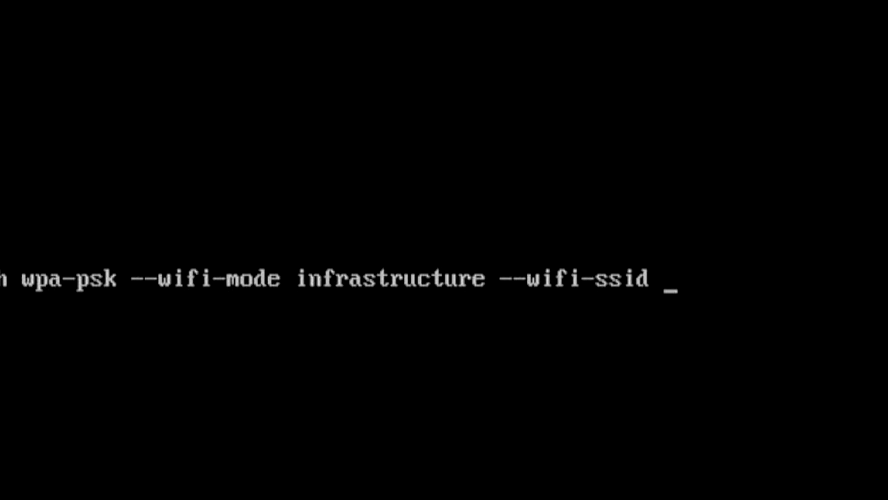
Set the SSID to "Dallas" and begin the --wifi-psk option for the network password
{"action": "type", "text": "Dal"}
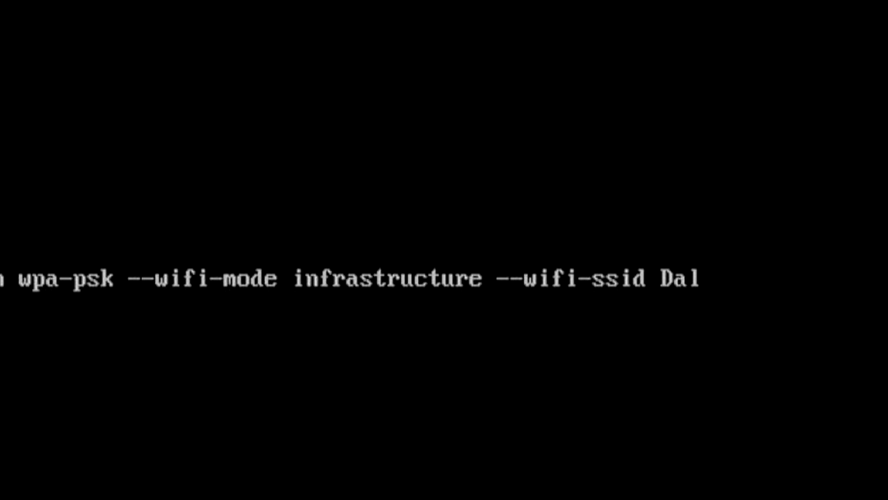
{"action": "type", "text": "las"}
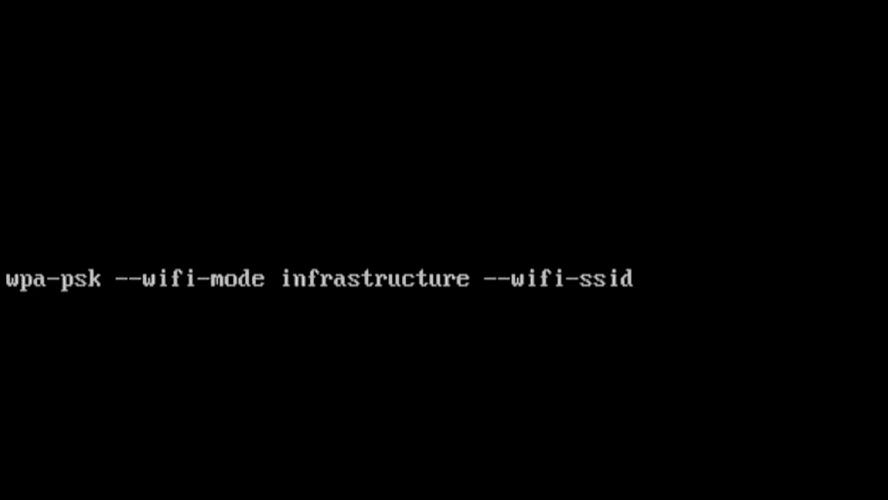
{"action": "type", "text": "\"Dall"}
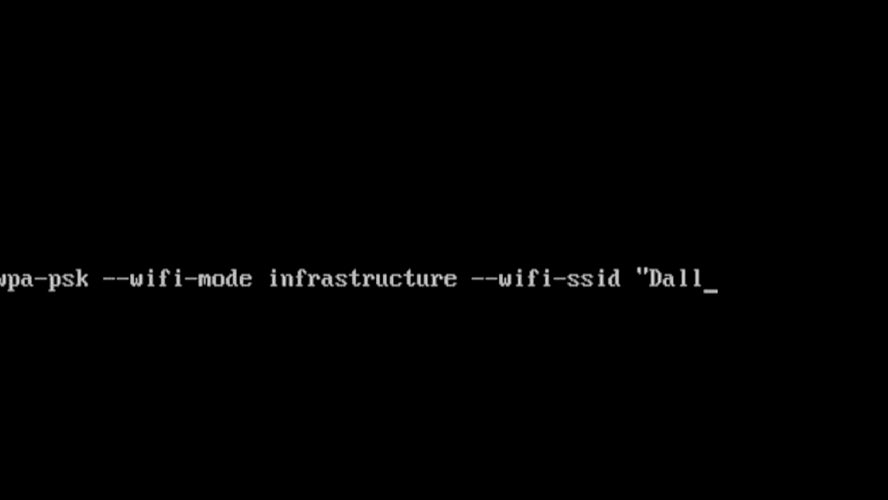
{"action": "type", "text": "las"}
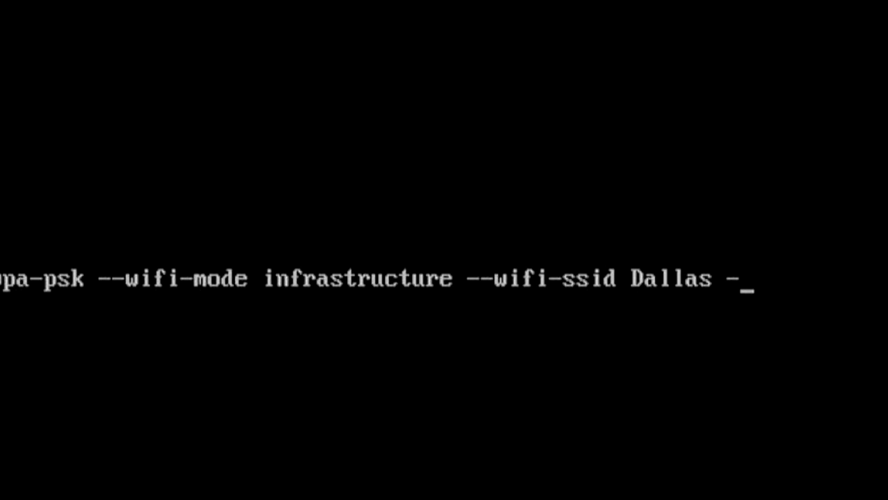
{"action": "type", "text": "-wifi"}
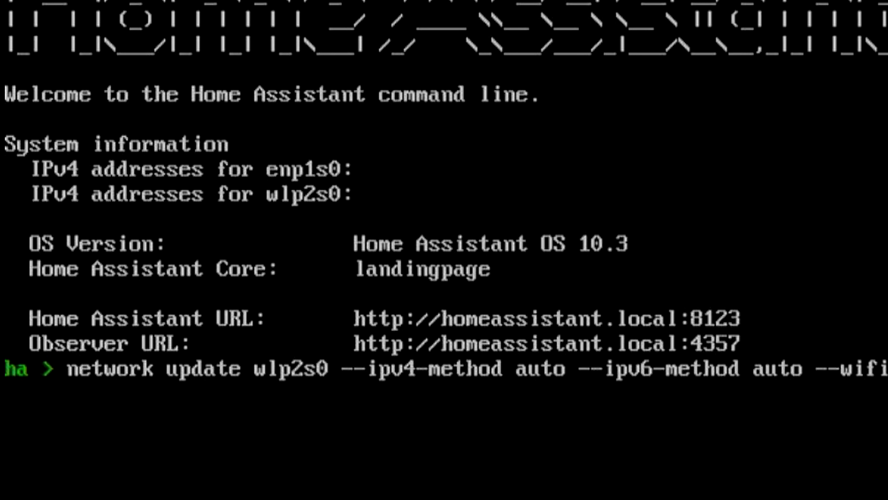
Run the network update so it reports success, then run 'network' at the new prompt
{"action": "key", "text": "Return"}
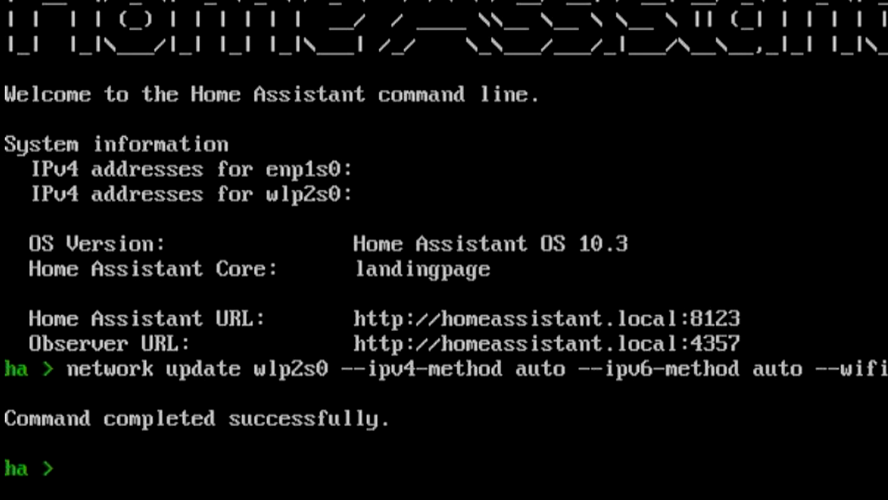
{"action": "type", "text": "network"}
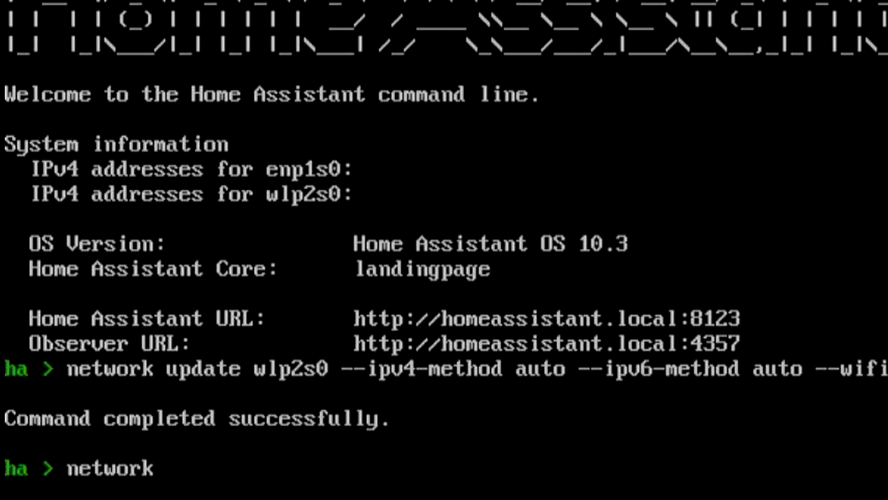
{"action": "key", "text": "Return"}
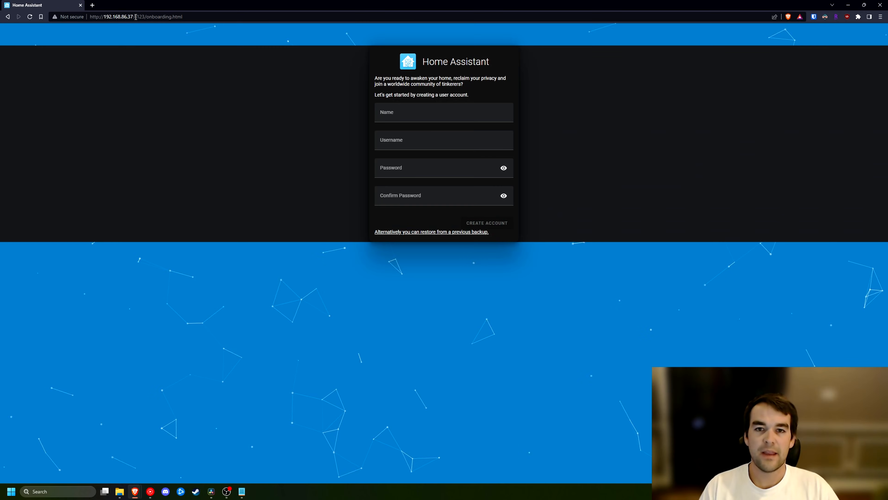
{"action": "mouse_move", "coordinate": [238, 232]}
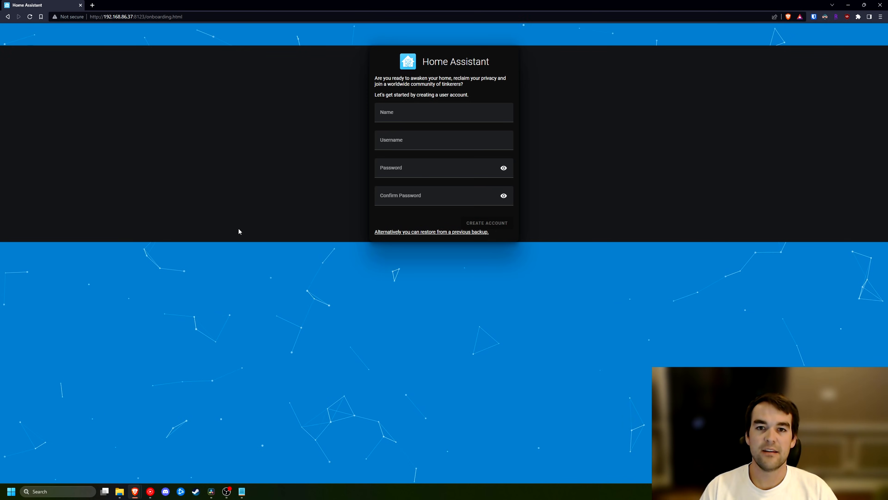